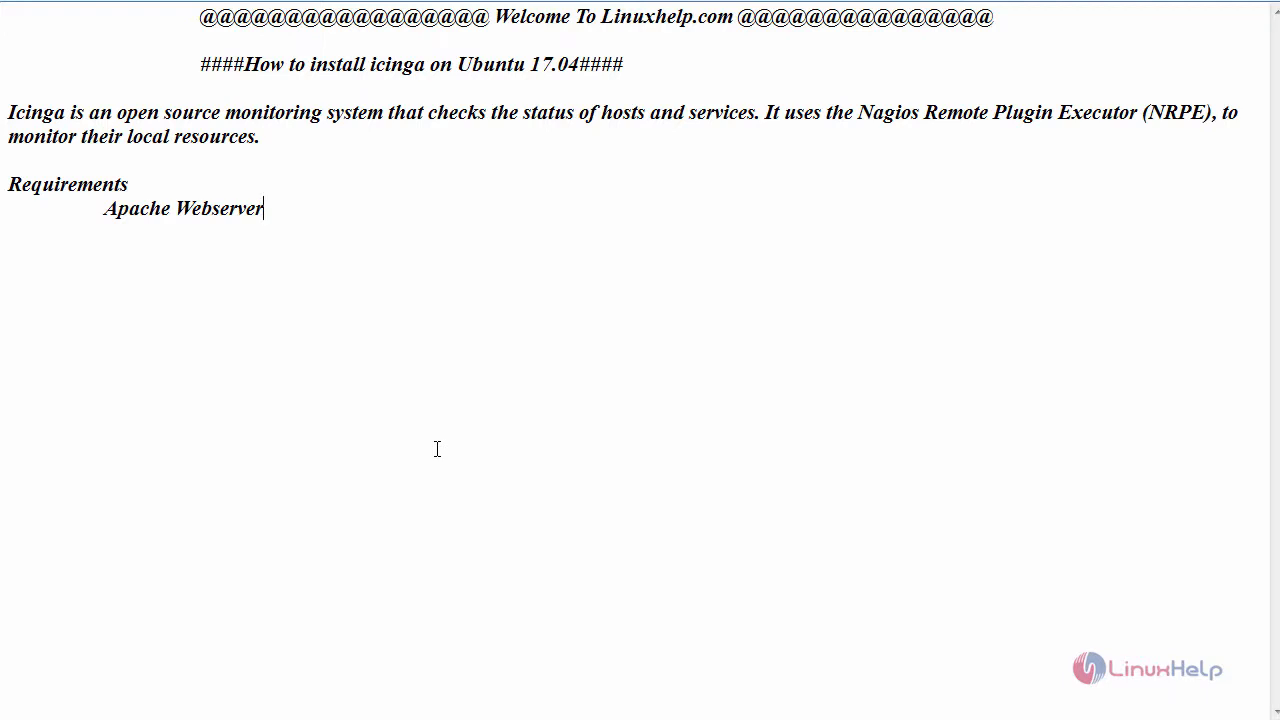
{"action": "mouse_move", "coordinate": [76, 376]}
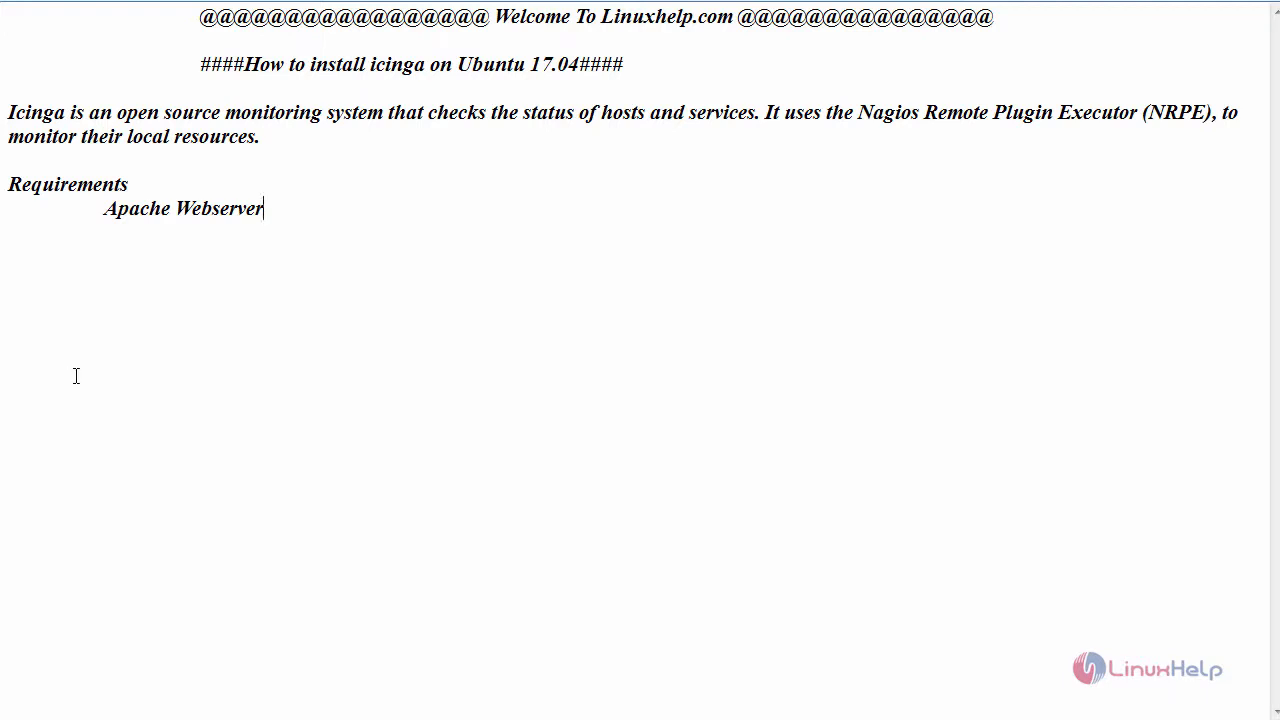
{"action": "mouse_move", "coordinate": [284, 396]}
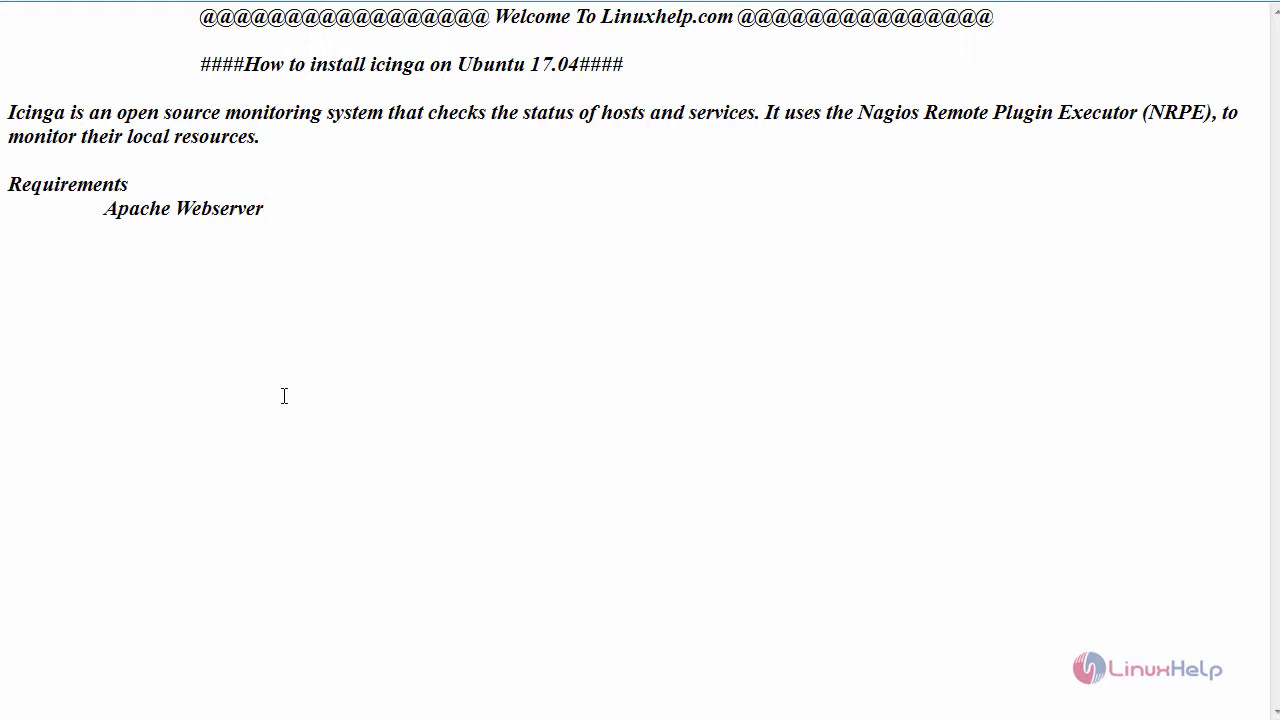
{"action": "mouse_move", "coordinate": [247, 123]}
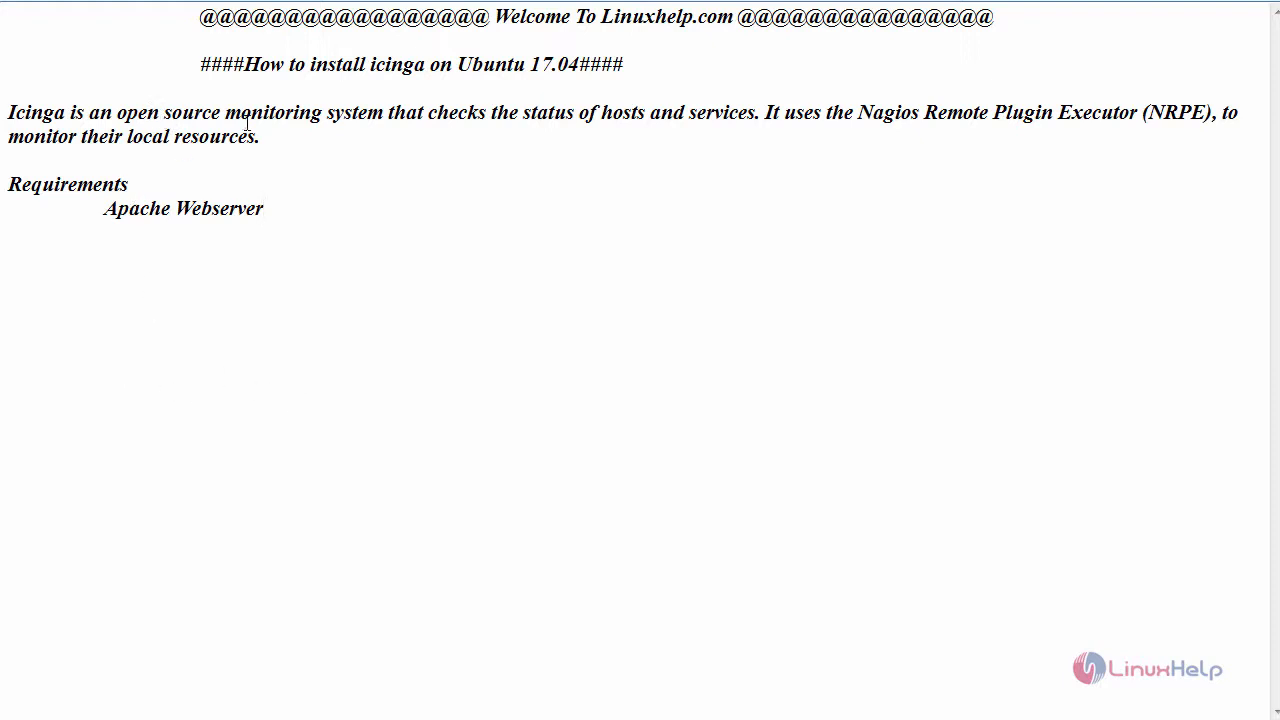
{"action": "mouse_move", "coordinate": [593, 130]}
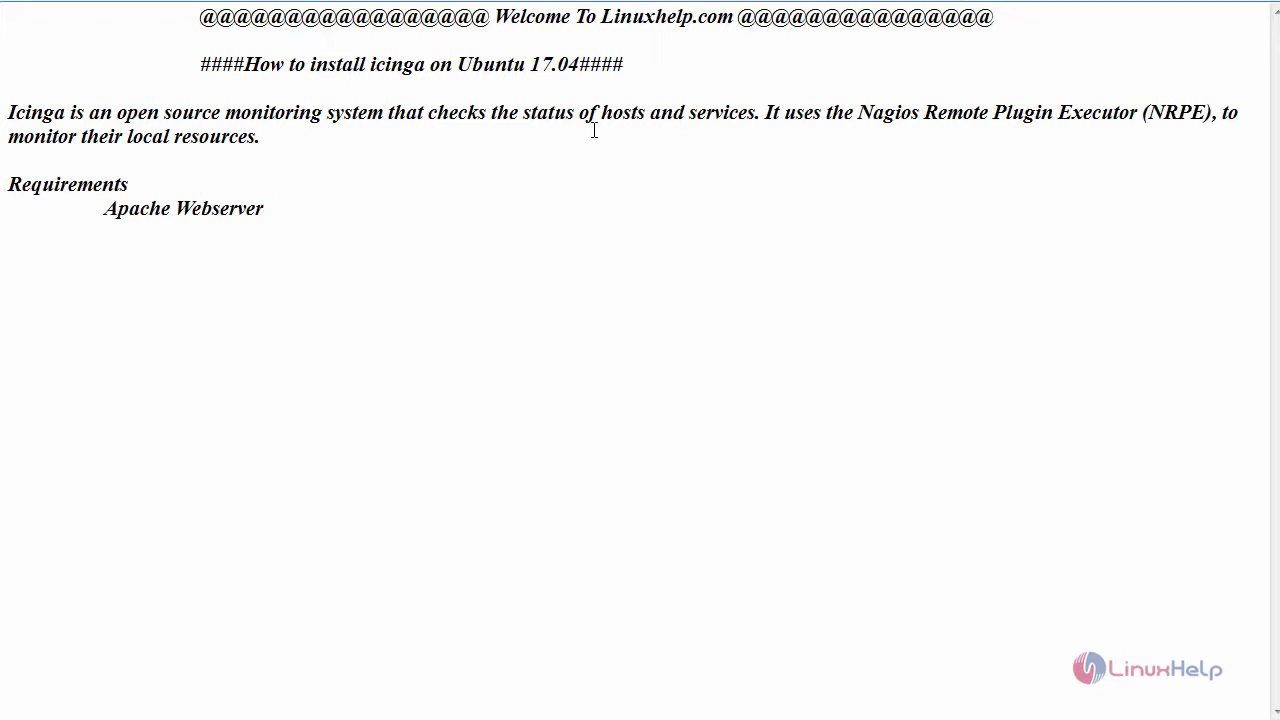
{"action": "mouse_move", "coordinate": [788, 128]}
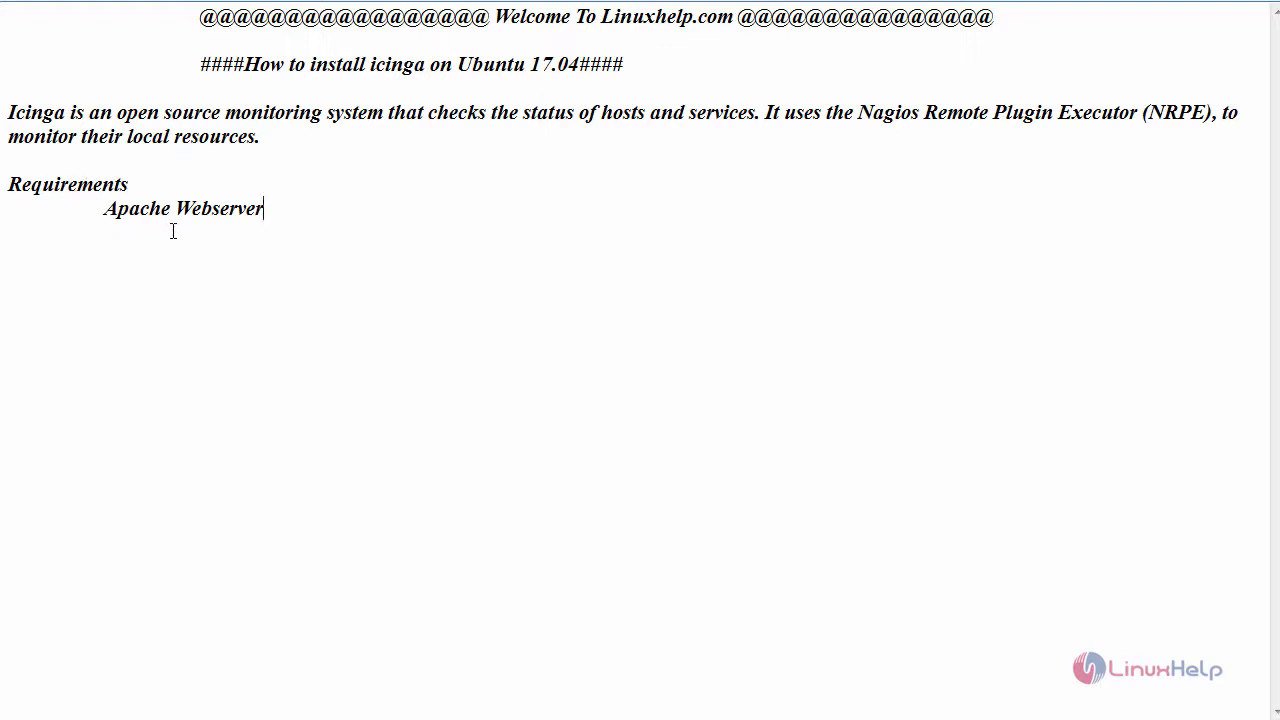
{"action": "mouse_move", "coordinate": [1148, 7]}
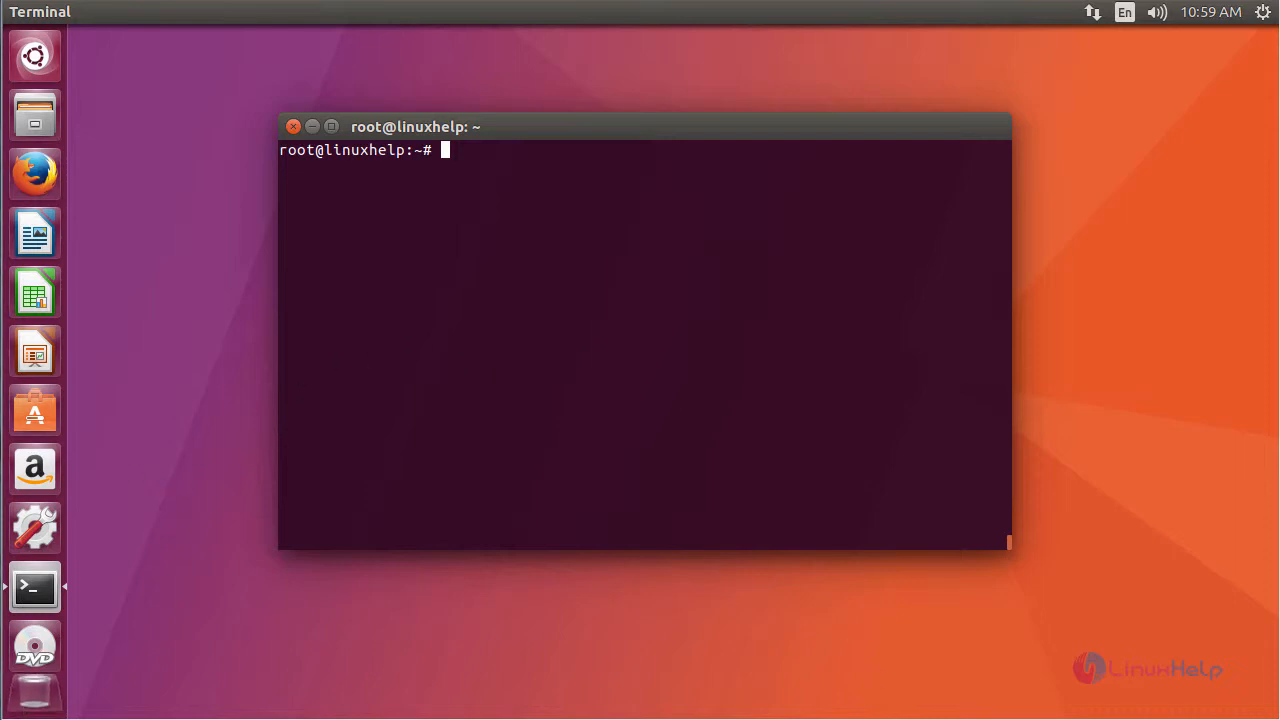
Step: Paste the formorer Icinga PPA deb and deb-src lines into /etc/apt/sources.list with nano, then save
{"action": "type", "text": "nano /etc/apt/sources.list"}
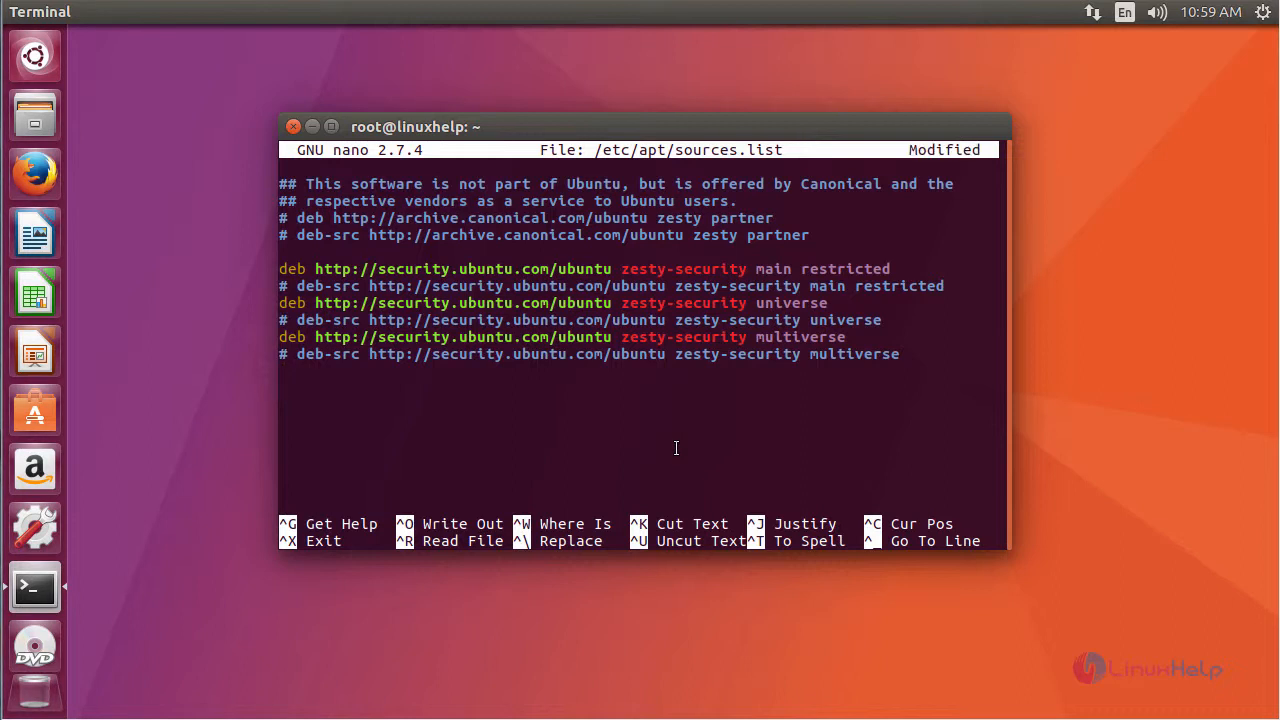
{"action": "right_click", "coordinate": [675, 448]}
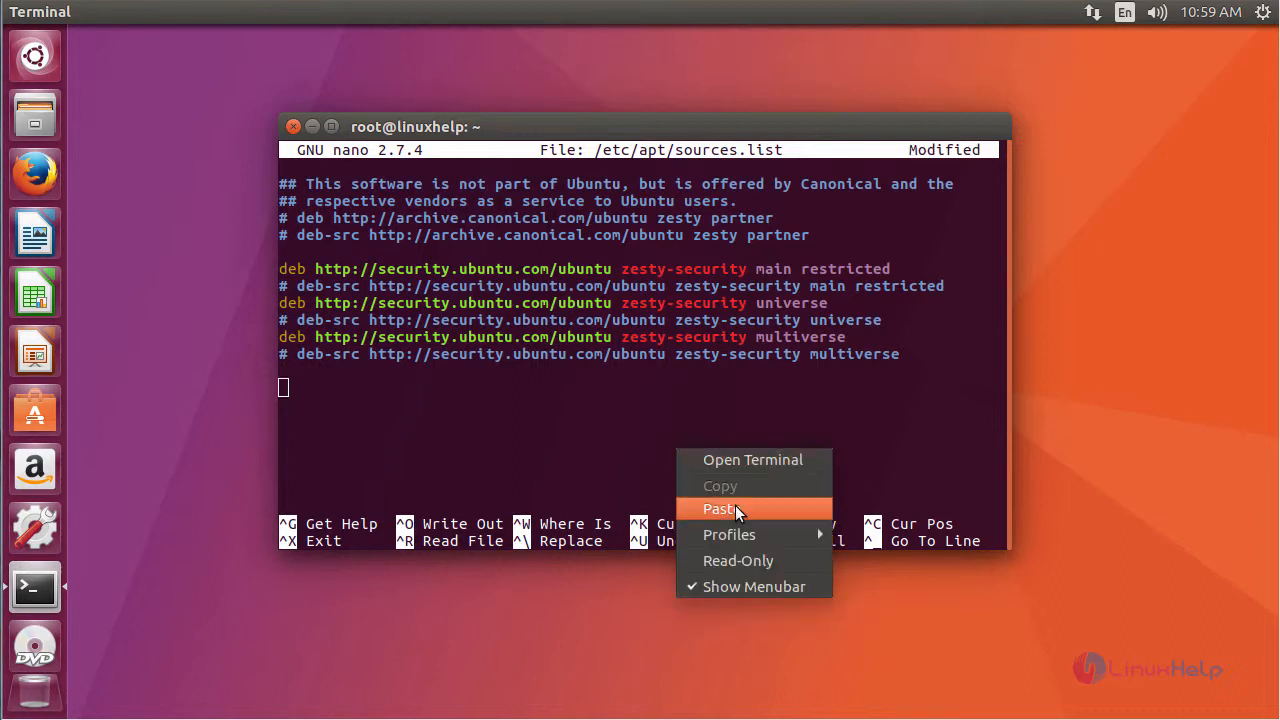
{"action": "left_click", "coordinate": [722, 509]}
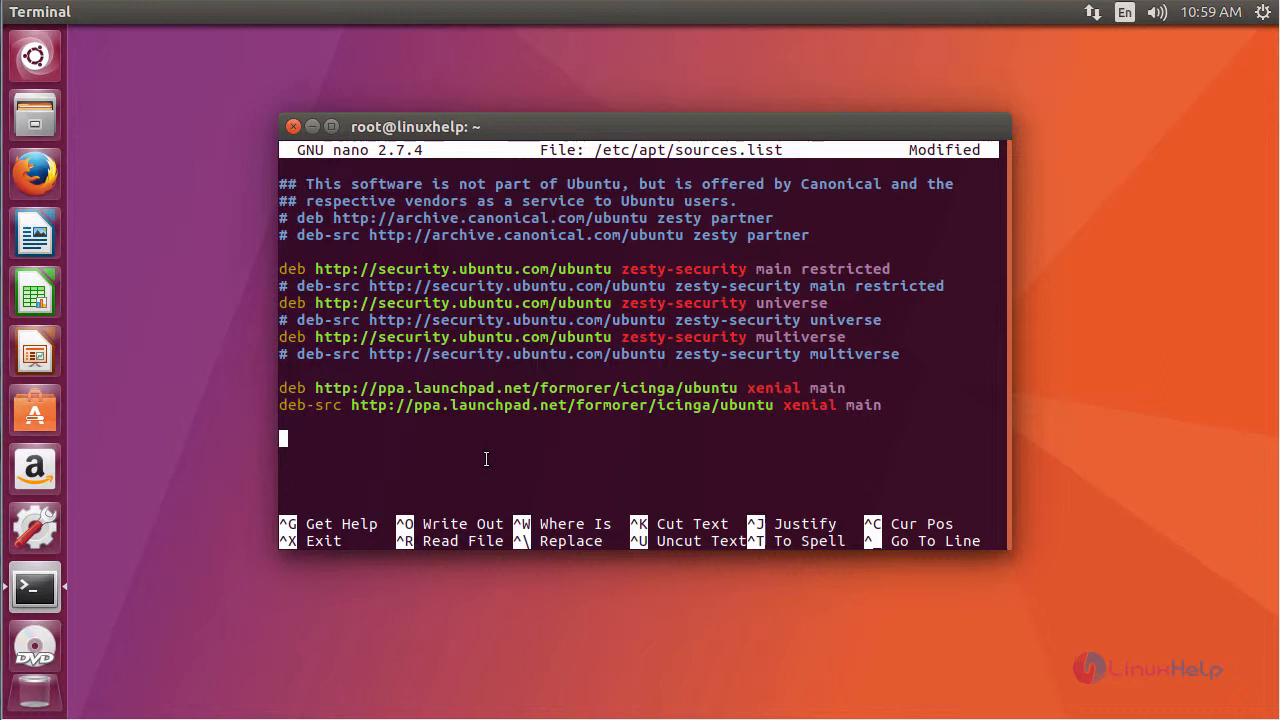
{"action": "key", "text": "ctrl+x"}
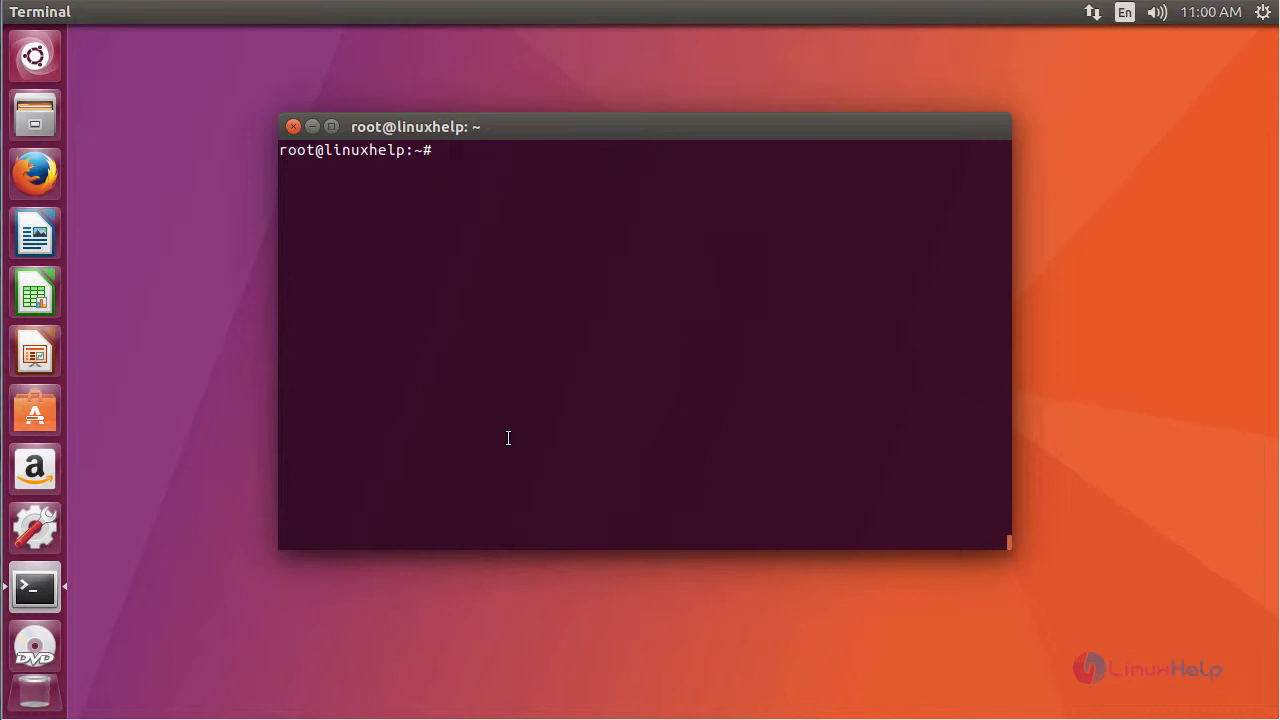
Step: Run apt-get update to refresh the package lists
{"action": "type", "text": "apt-get"}
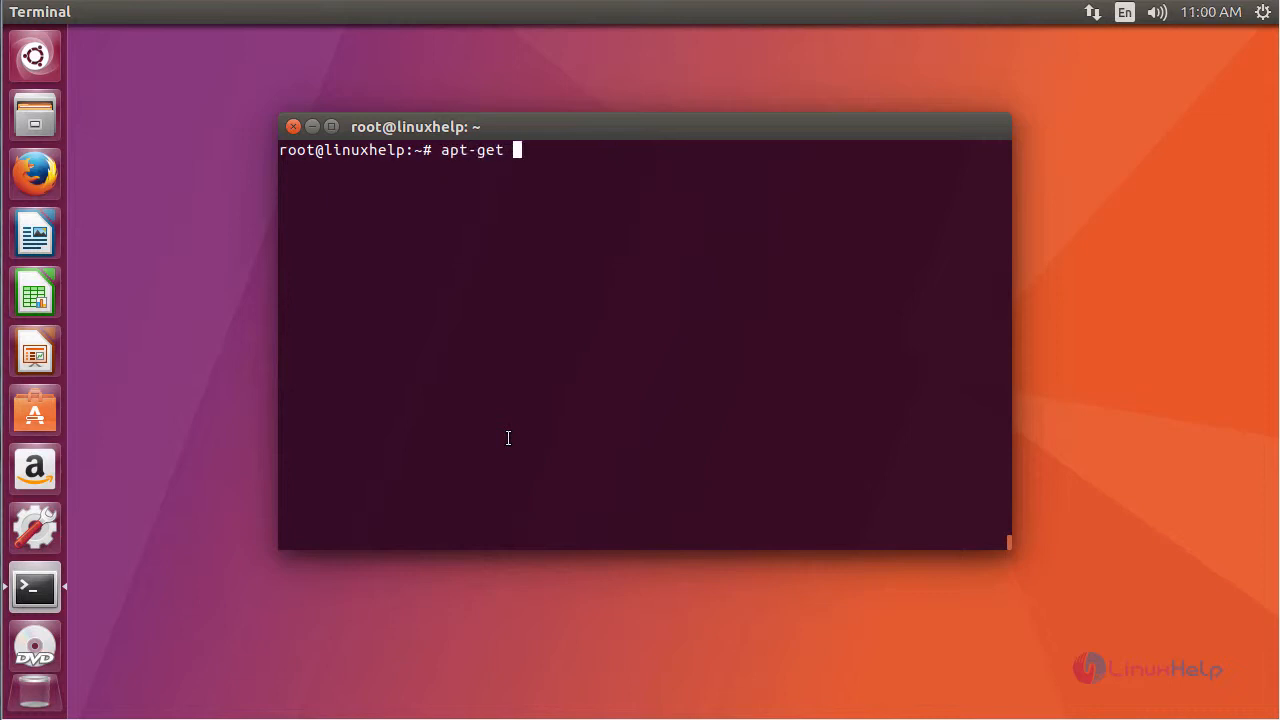
{"action": "type", "text": "update"}
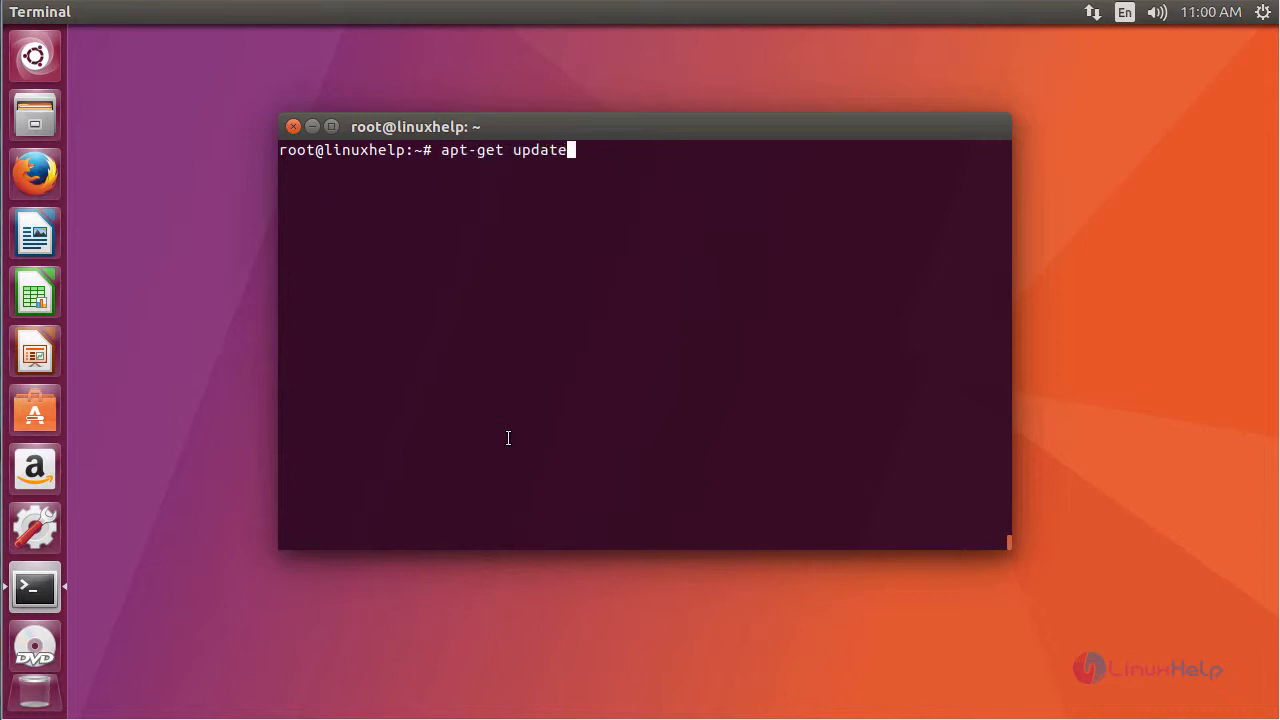
{"action": "key", "text": "Return"}
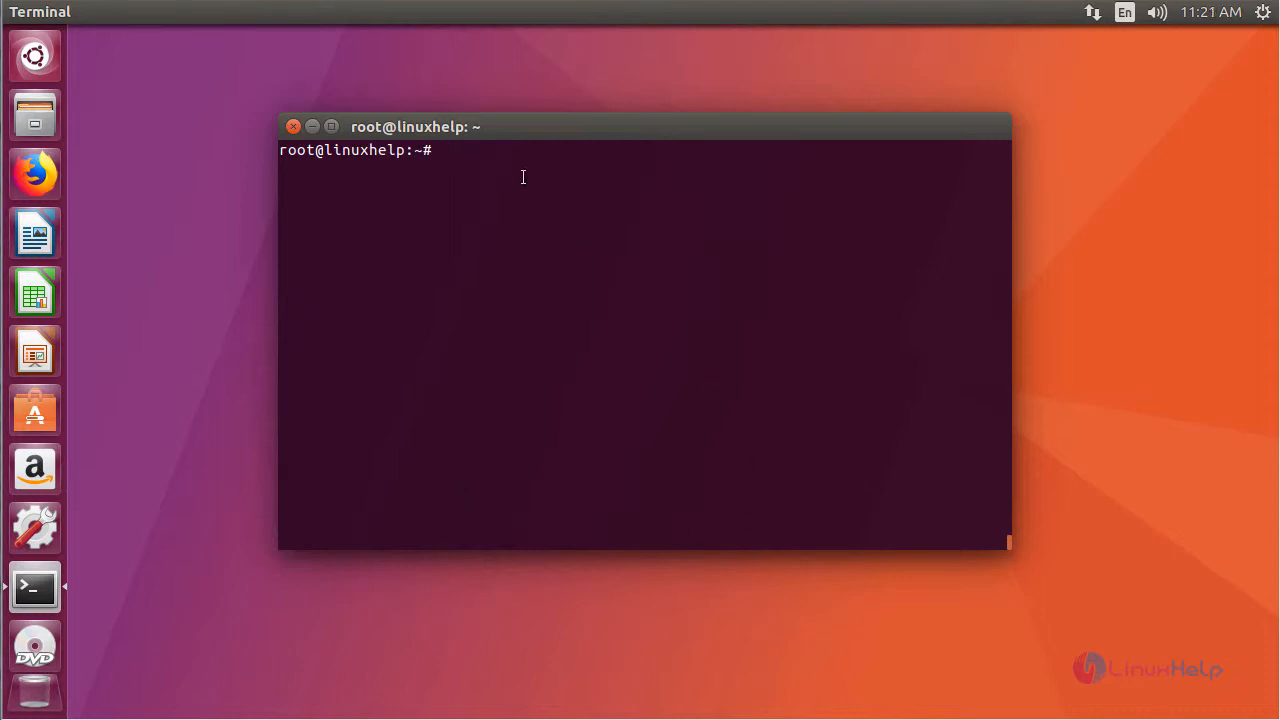
Step: Install icinga, icinga-doc, icinga-idoutils and mysql-server with apt-get, confirming with y
{"action": "type", "text": "apt-get install icinga icinga-doc icinga-idoutils mysql-server libdbd-mysql mysql-client"}
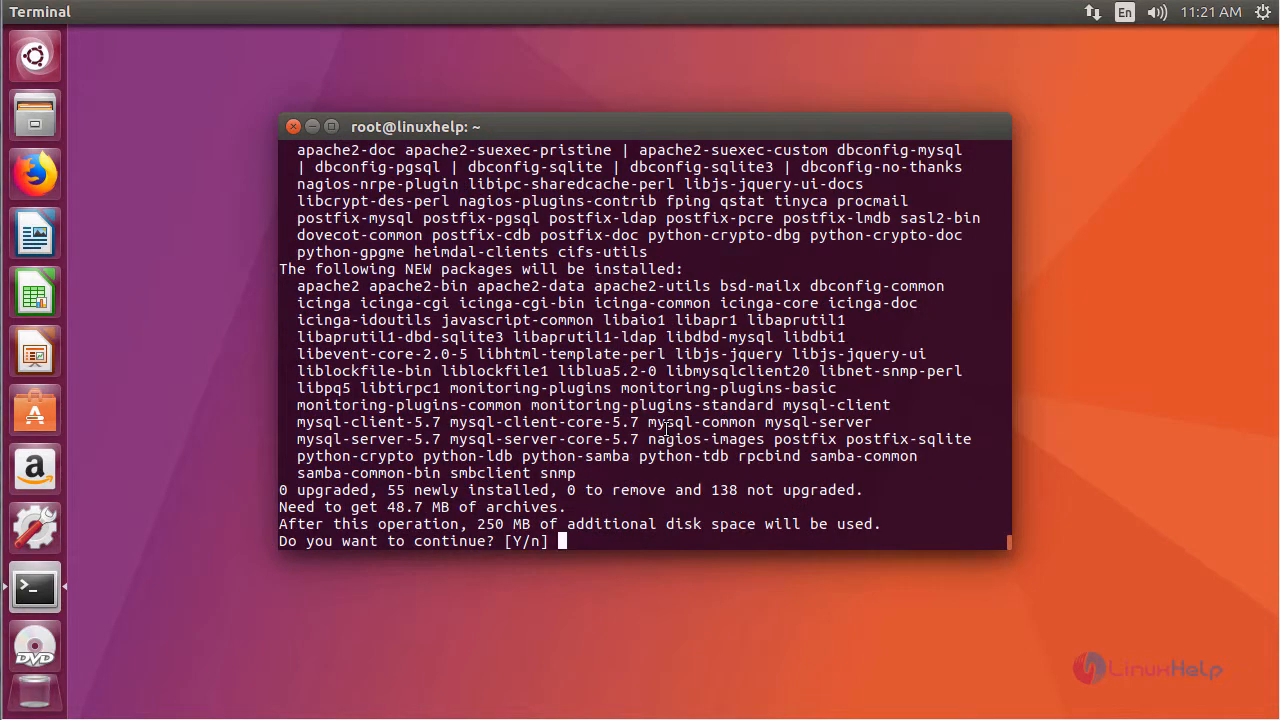
{"action": "type", "text": "y"}
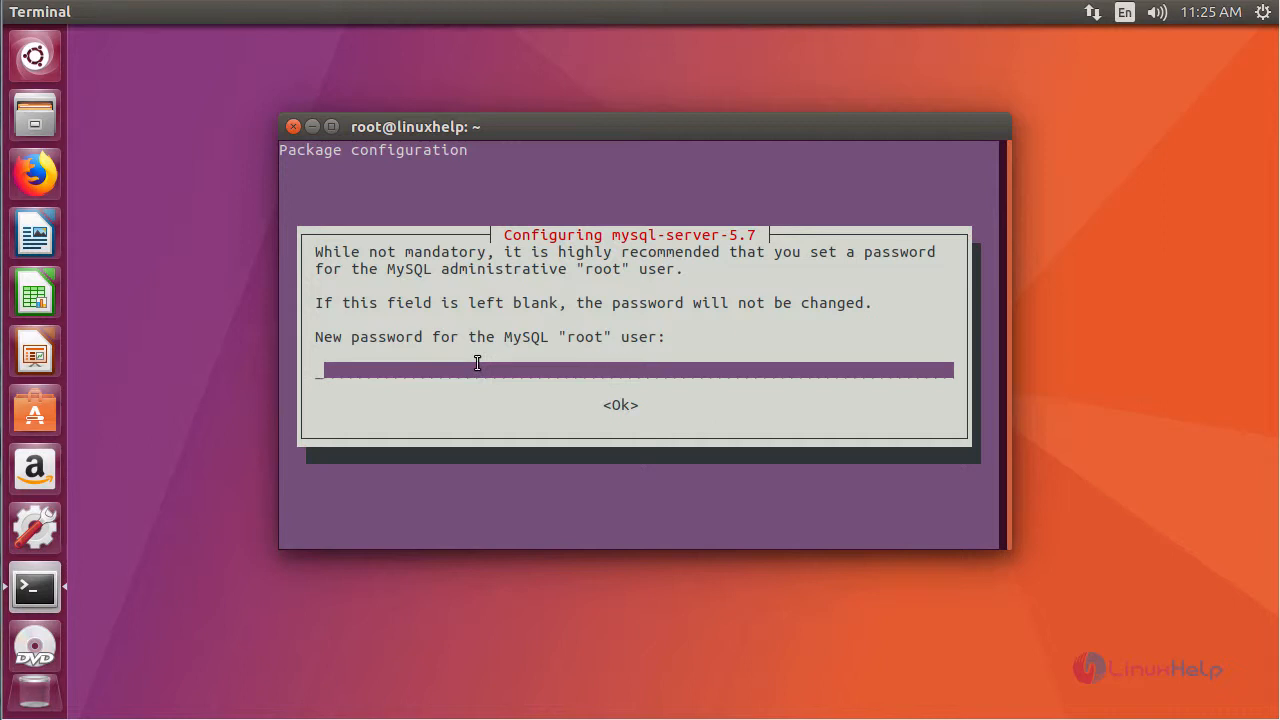
Step: Enter the MySQL root password in the configuration dialog
{"action": "type", "text": "***"}
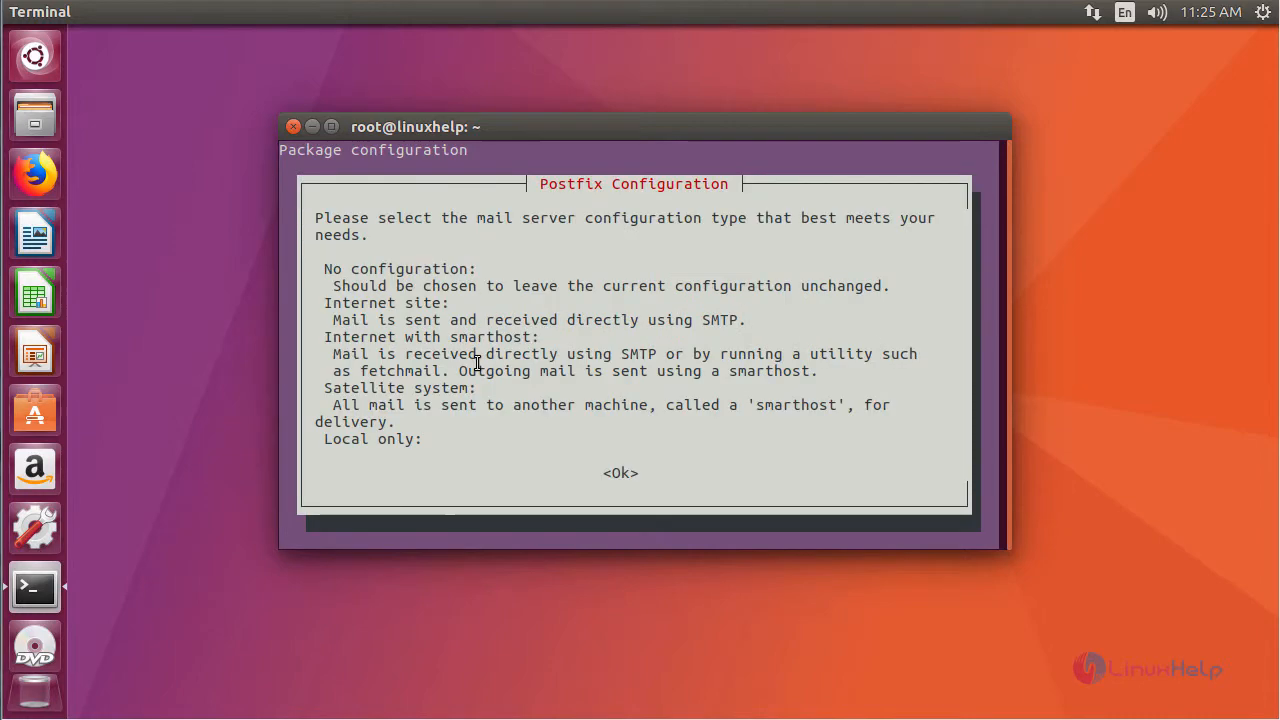
{"action": "mouse_move", "coordinate": [565, 298]}
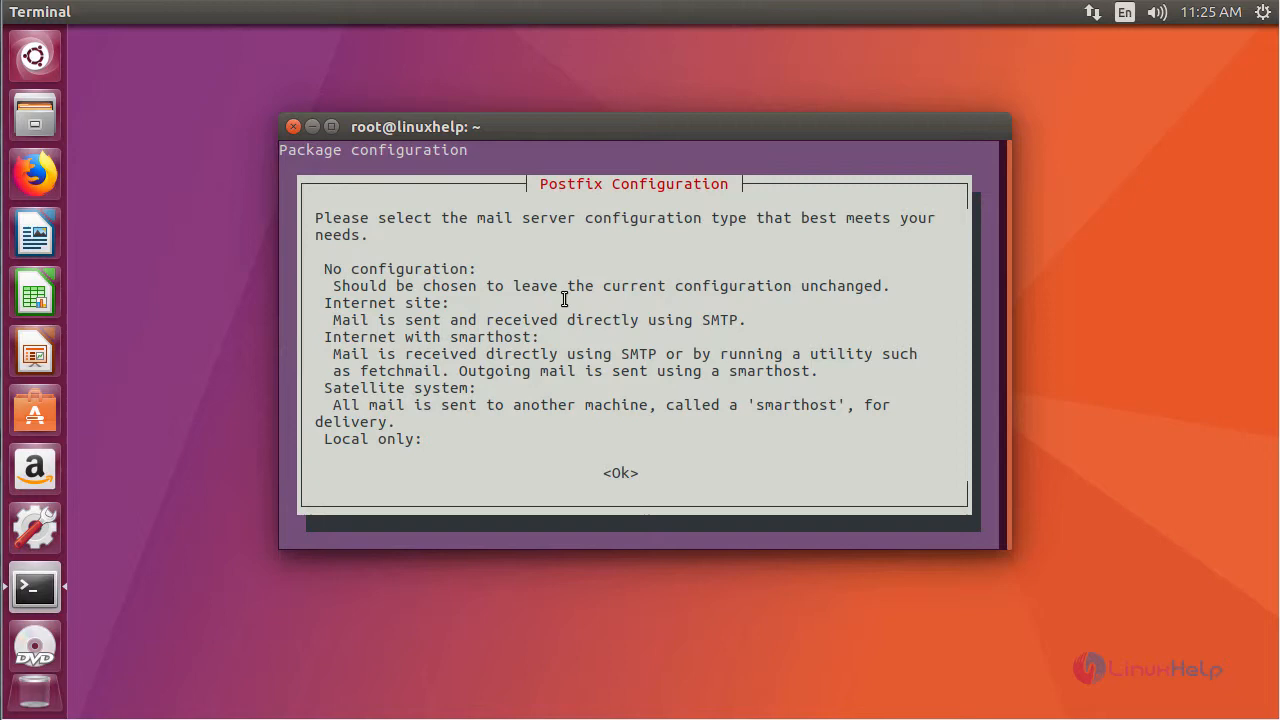
Step: Set Postfix to Local only with mail name linuxhelp, and set the icingaadmin password
{"action": "left_click", "coordinate": [620, 473]}
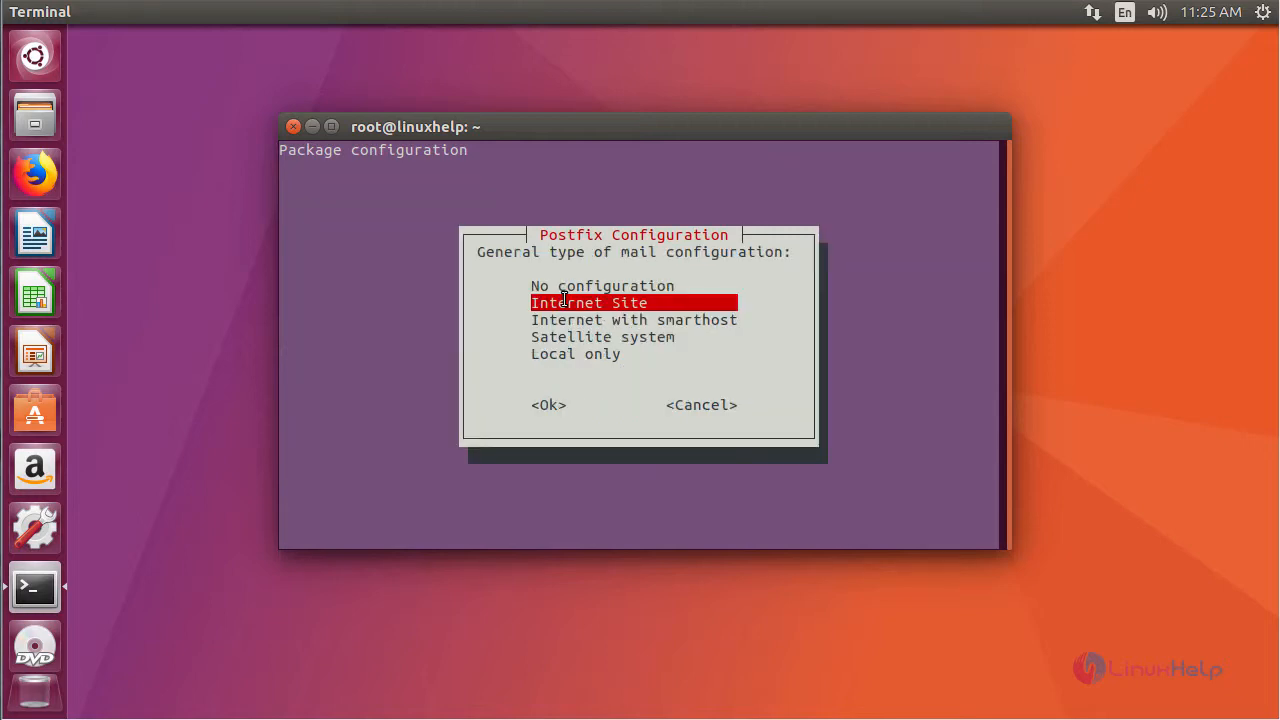
{"action": "key", "text": "Down"}
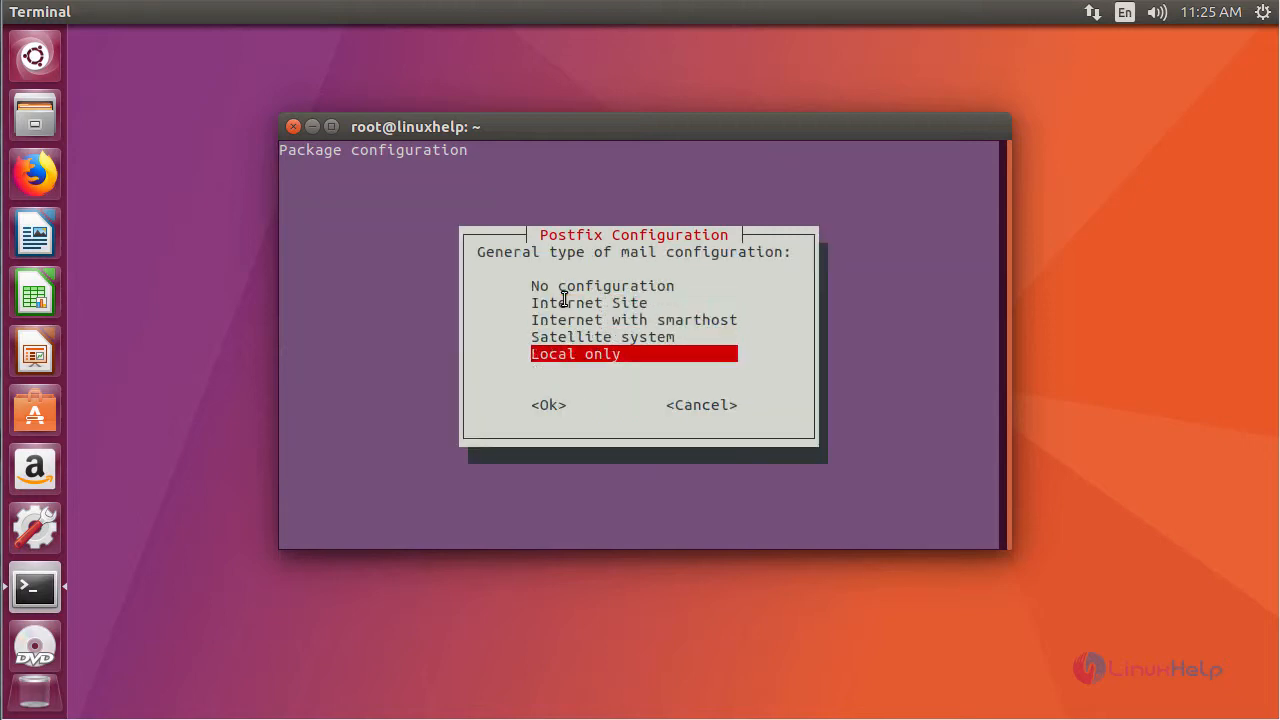
{"action": "left_click", "coordinate": [548, 405]}
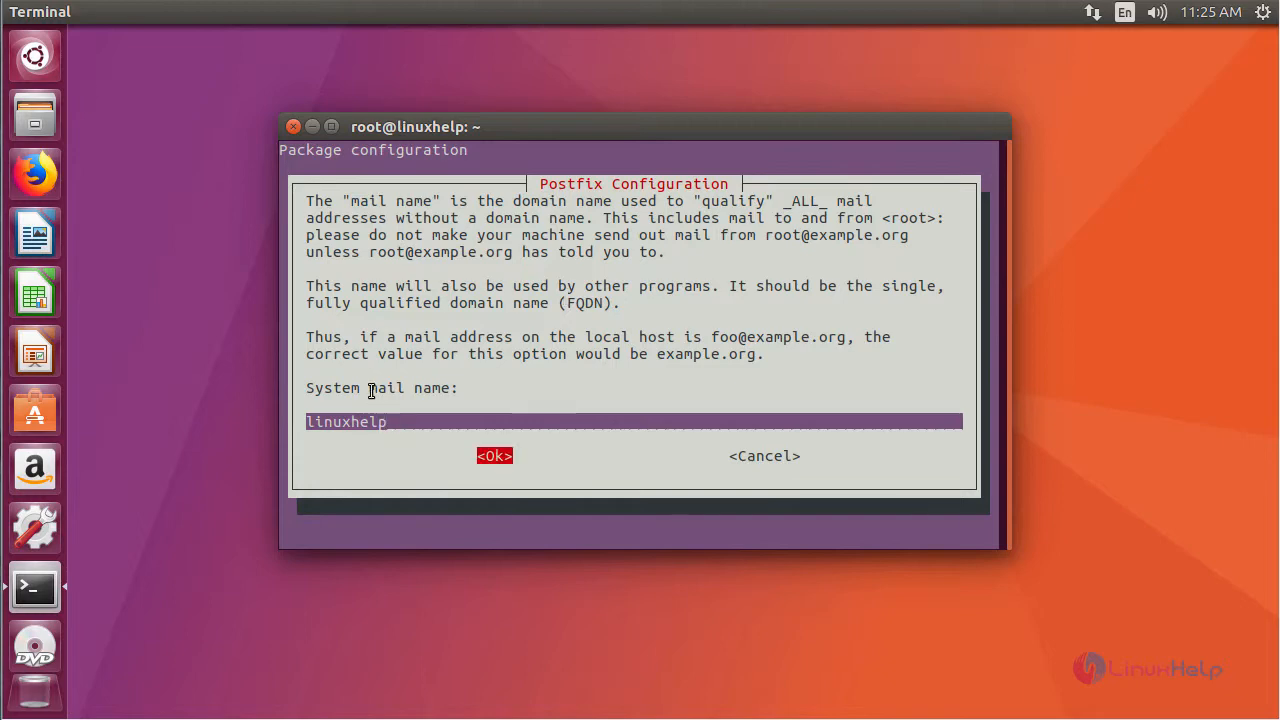
{"action": "left_click", "coordinate": [494, 455]}
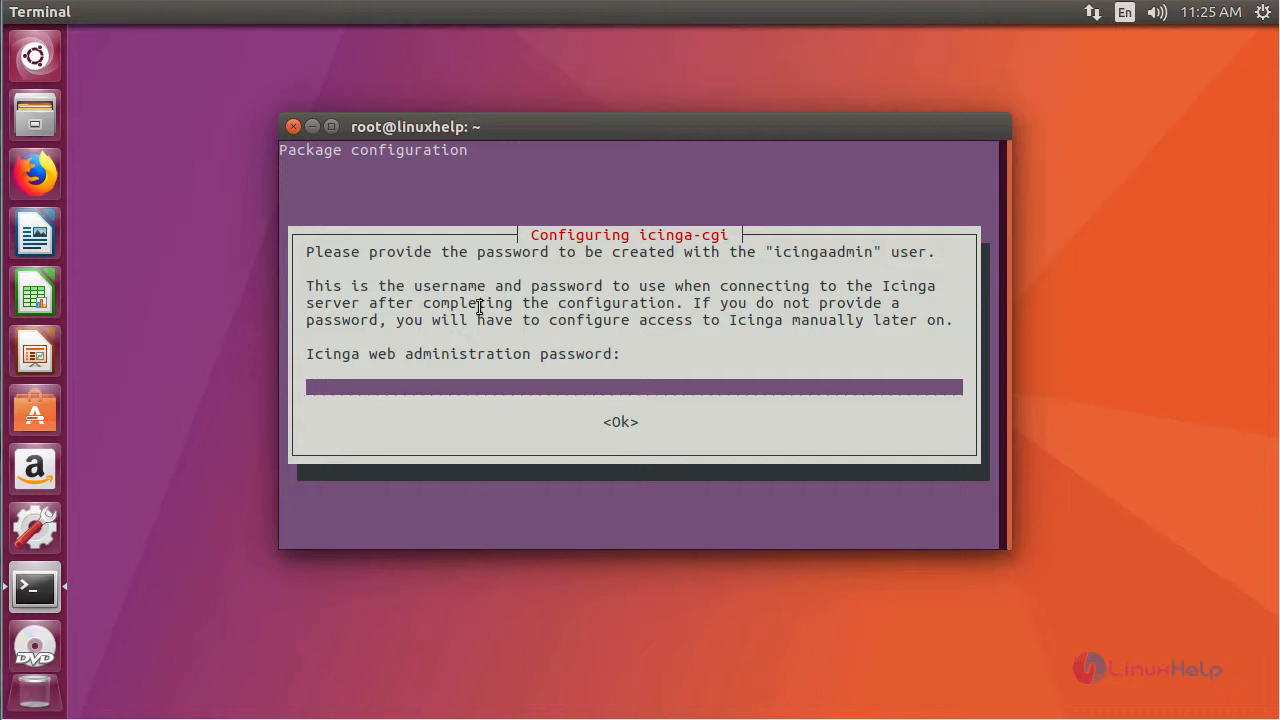
{"action": "type", "text": "***"}
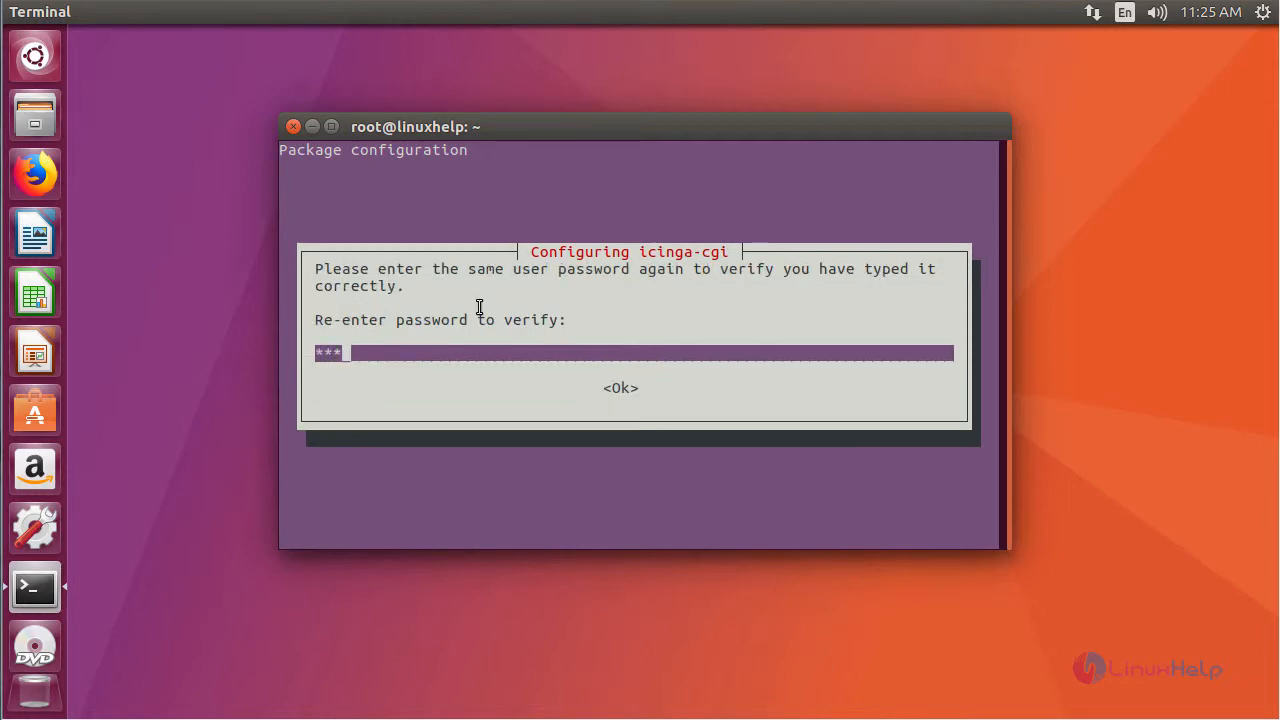
{"action": "left_click", "coordinate": [619, 388]}
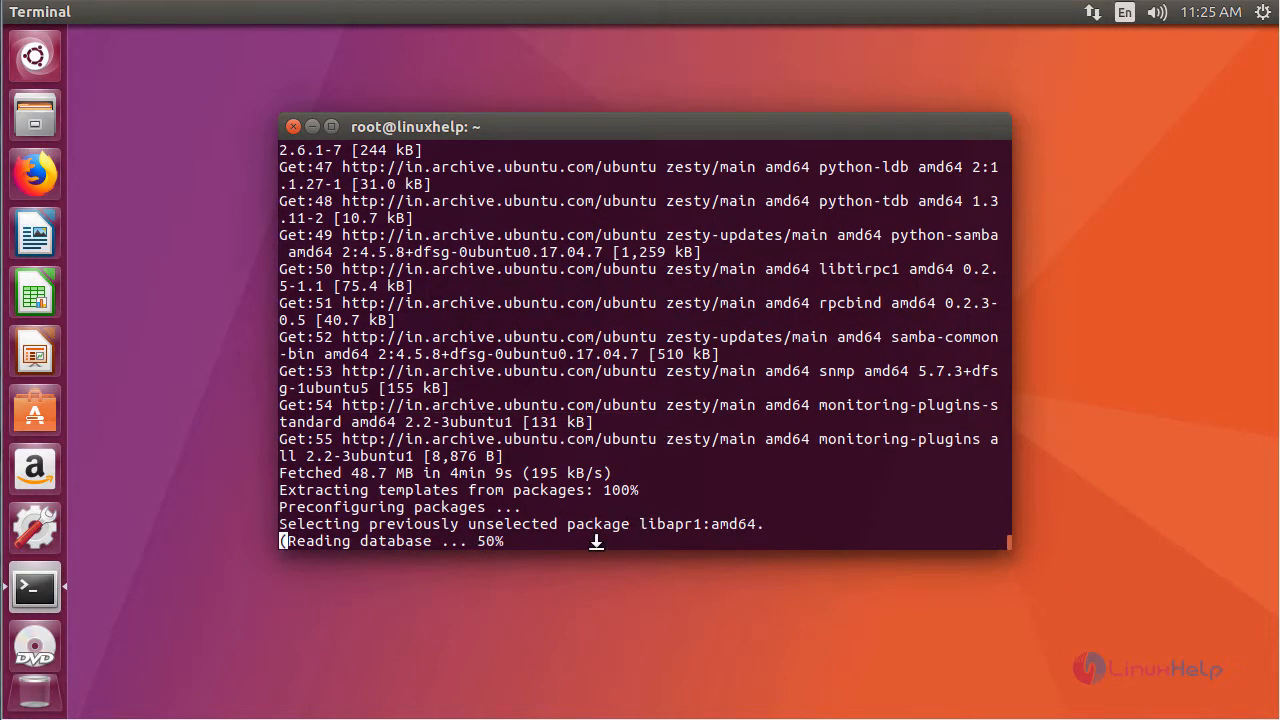
{"action": "mouse_move", "coordinate": [715, 573]}
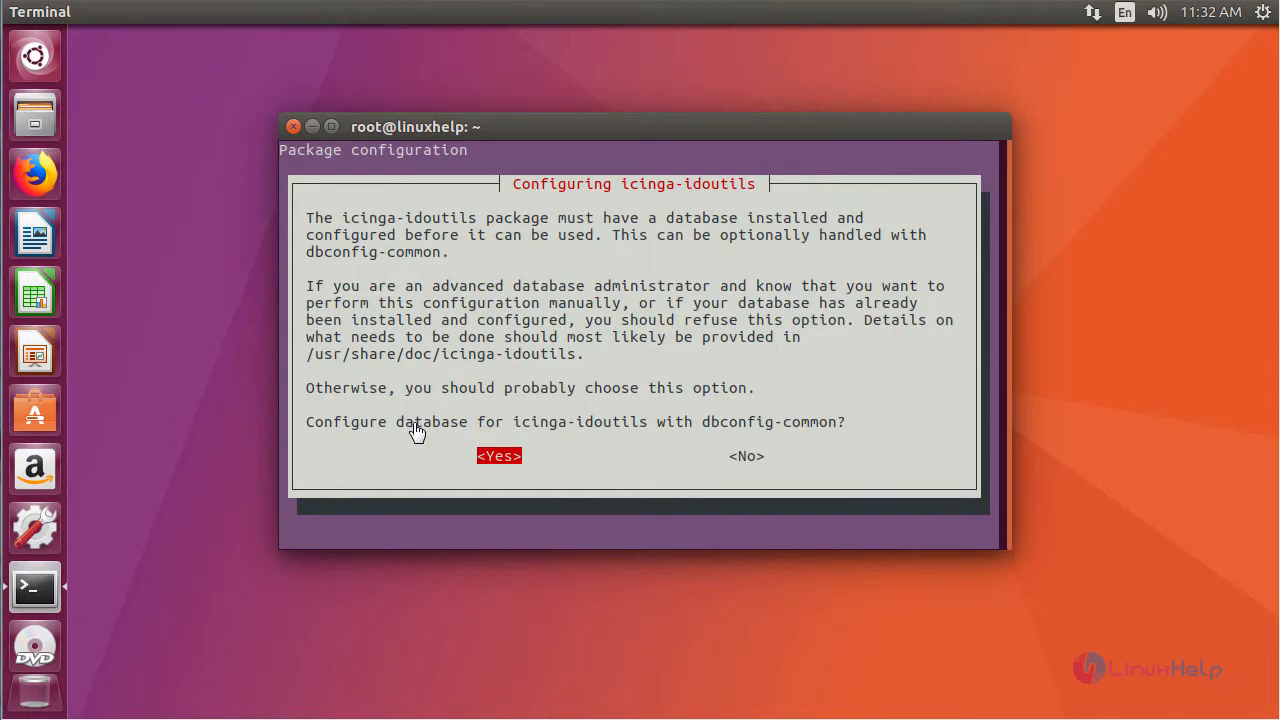
{"action": "mouse_move", "coordinate": [570, 403]}
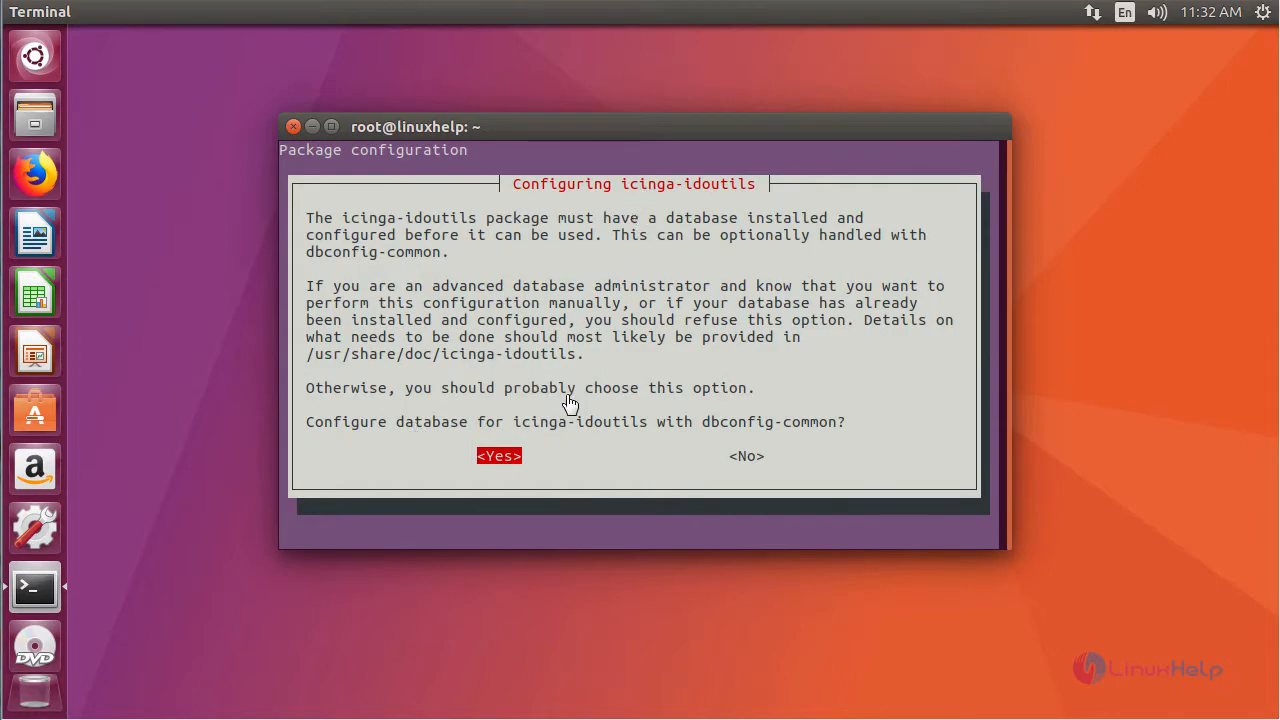
{"action": "mouse_move", "coordinate": [567, 393]}
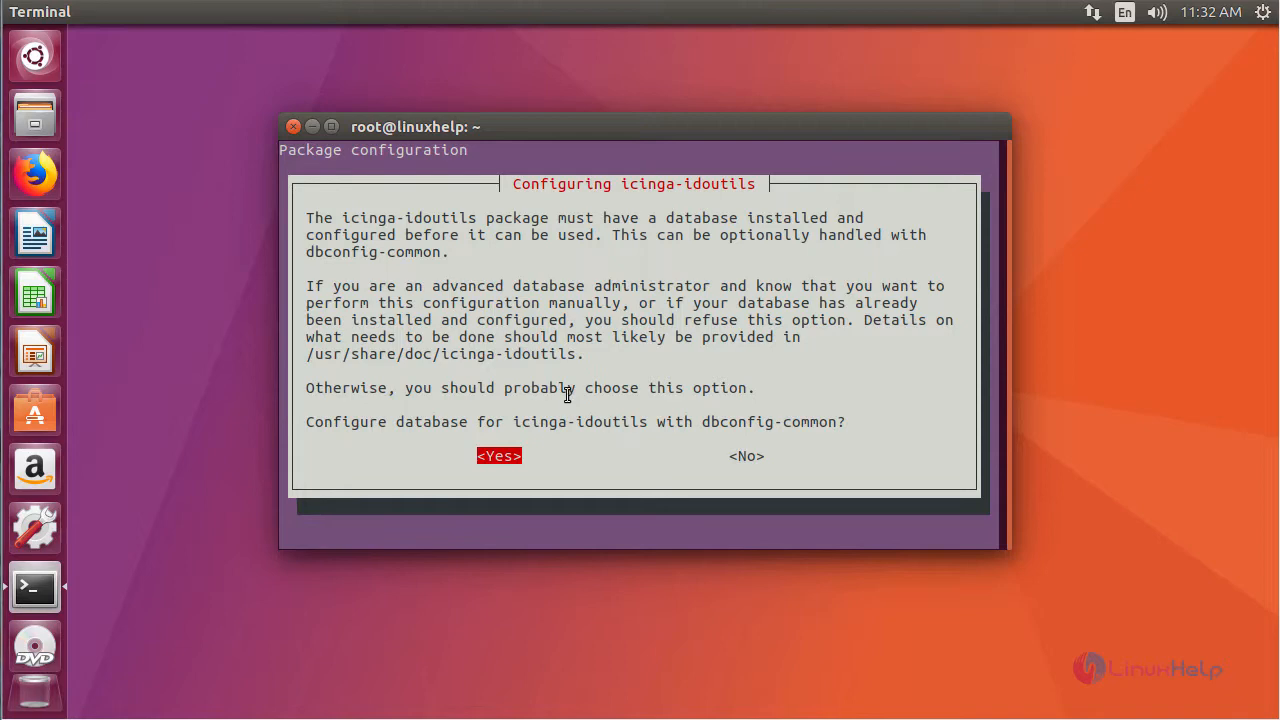
Step: Enter and confirm the icinga-idoutils MySQL application password
{"action": "left_click", "coordinate": [498, 455]}
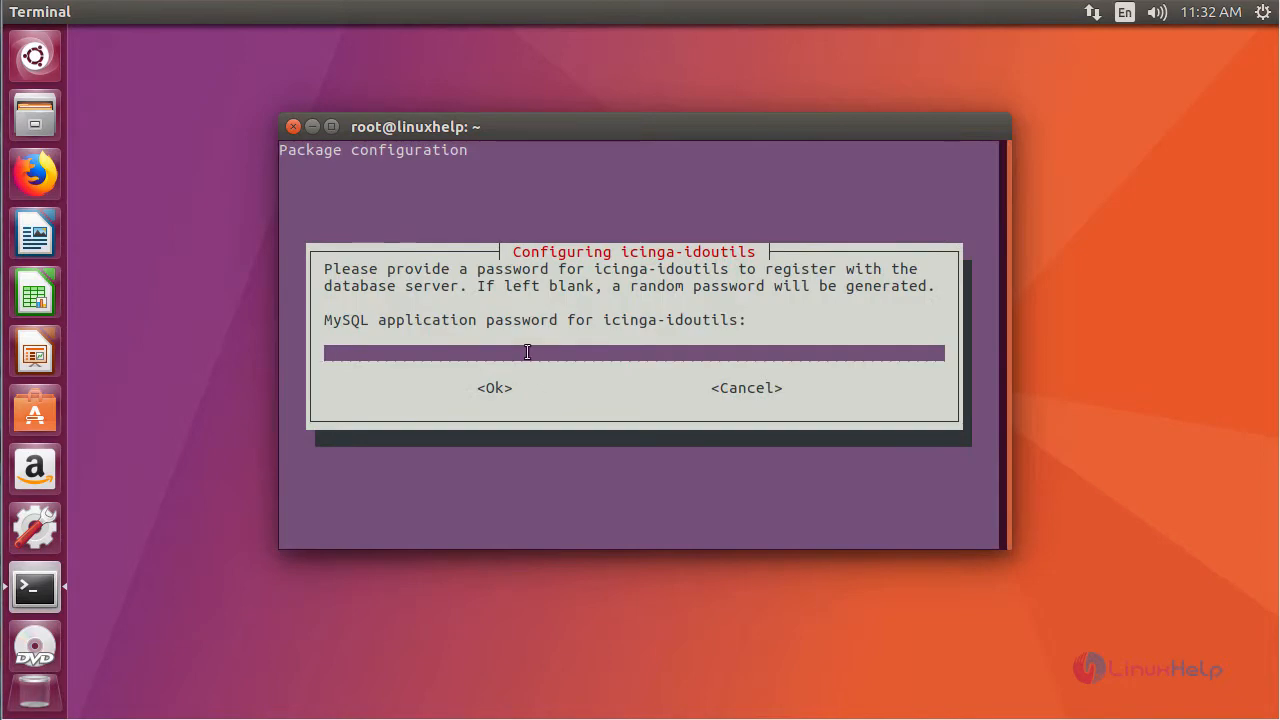
{"action": "type", "text": "**"}
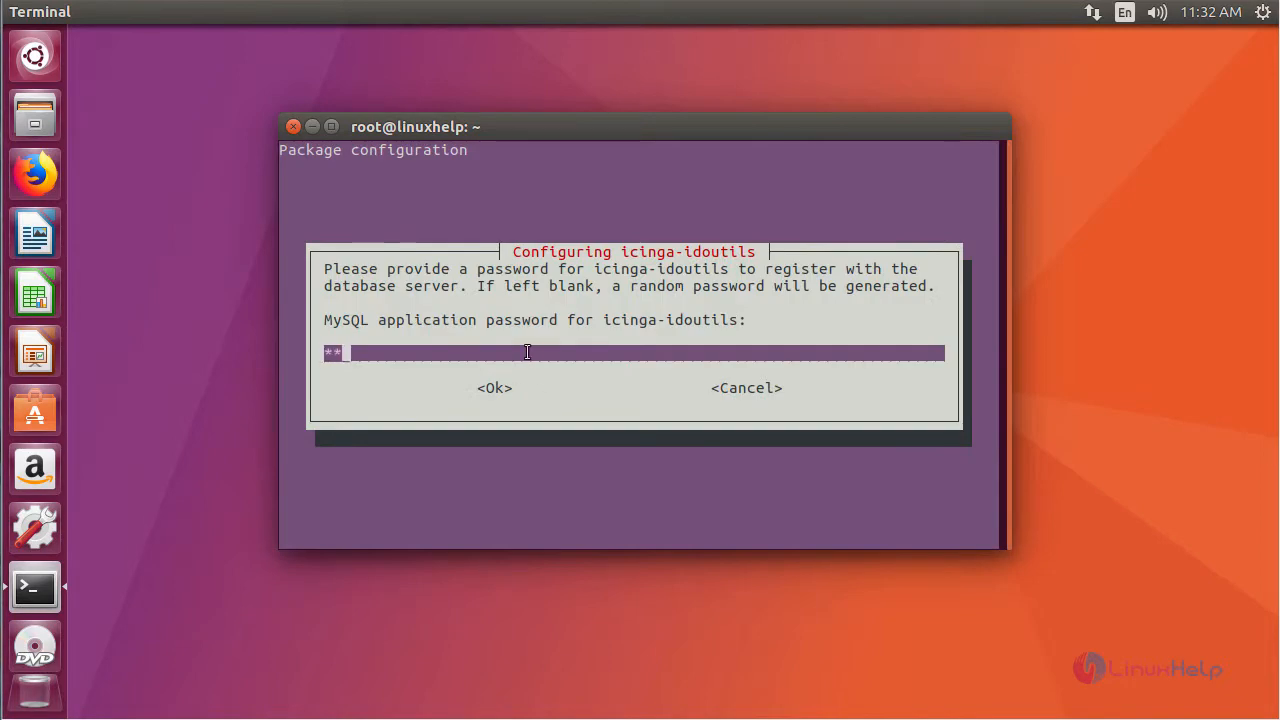
{"action": "left_click", "coordinate": [494, 388]}
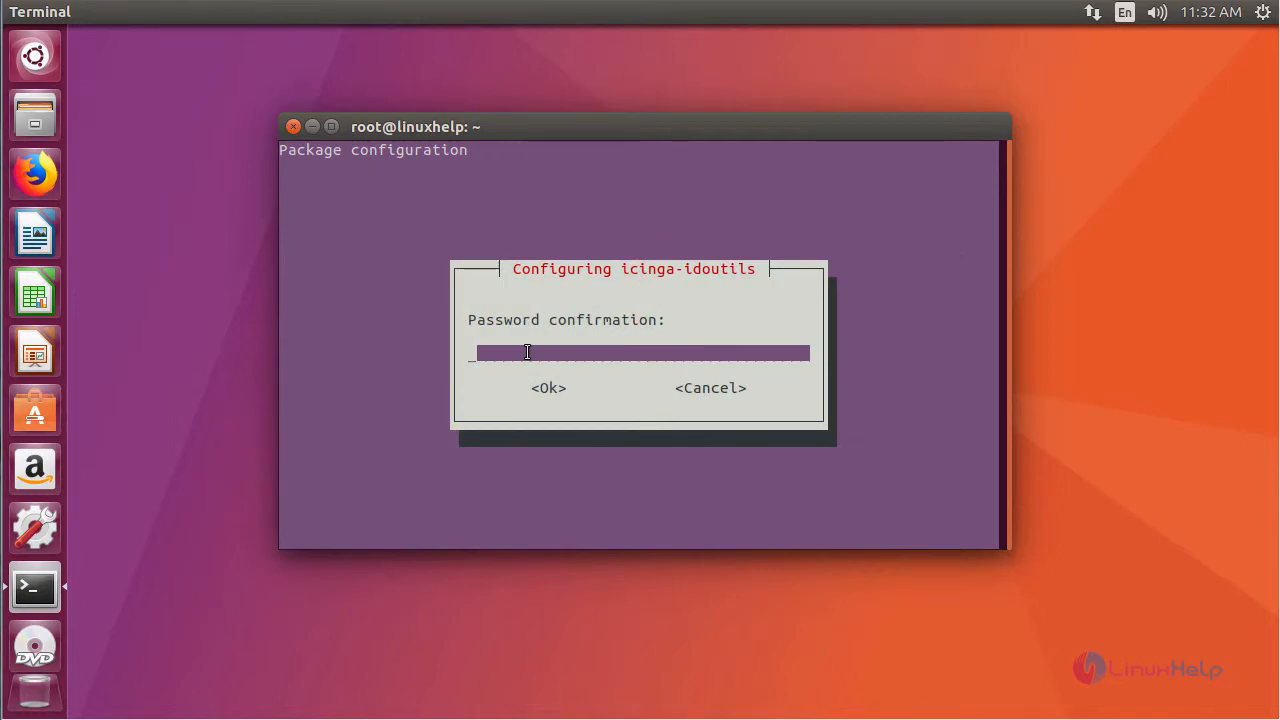
{"action": "left_click", "coordinate": [548, 388]}
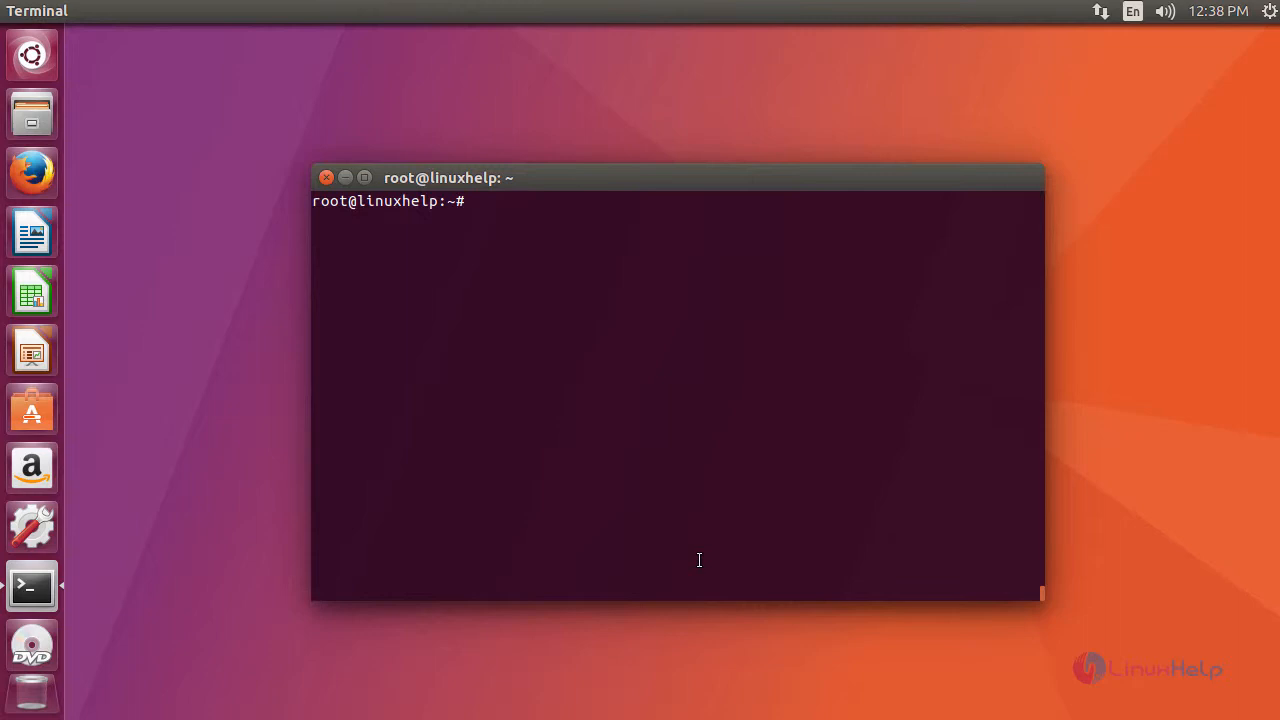
Step: Restart the icinga, apache2 and mysql services with systemctl restart
{"action": "type", "text": "systemctl"}
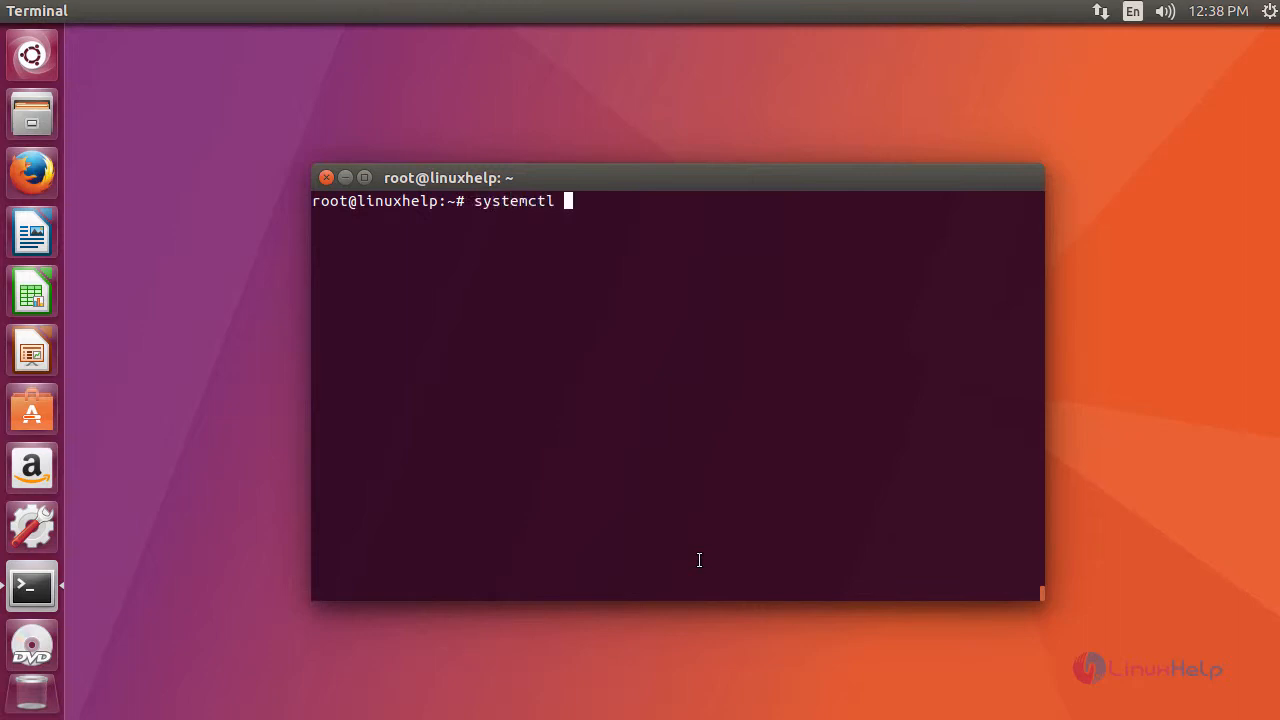
{"action": "type", "text": "restart"}
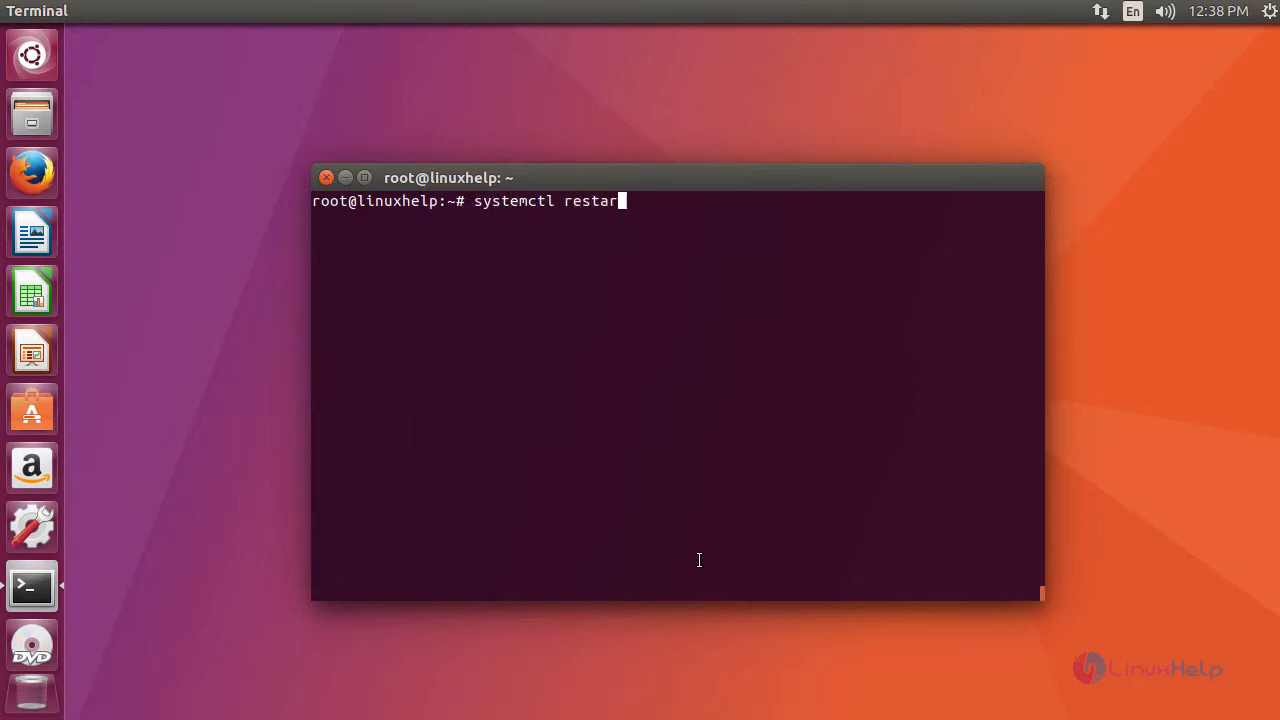
{"action": "type", "text": "t icinga"}
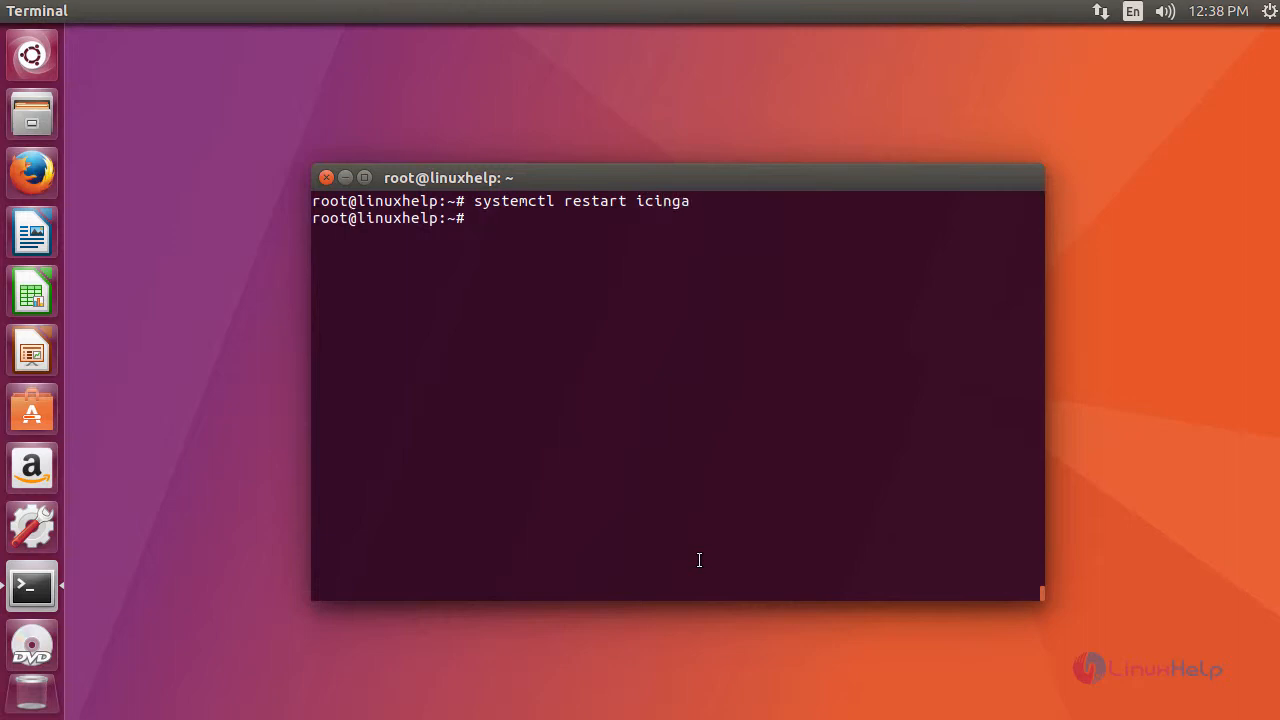
{"action": "type", "text": "systemctl restart a"}
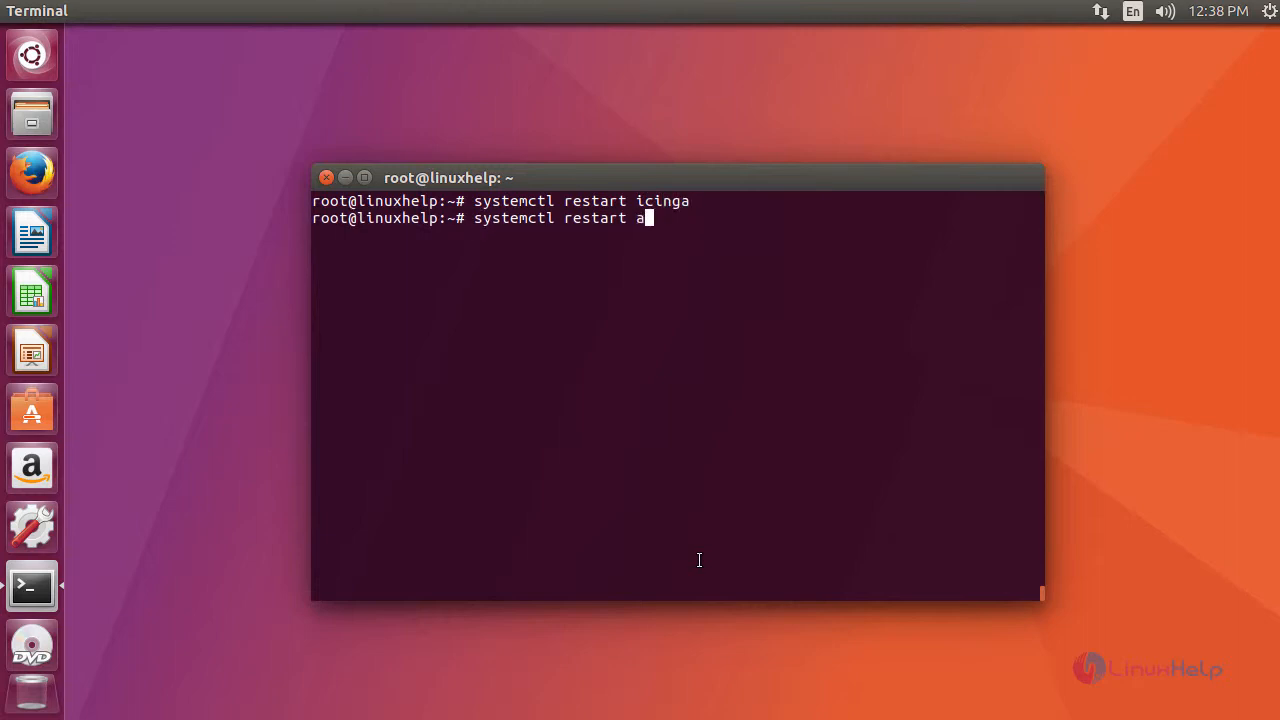
{"action": "type", "text": "pache2"}
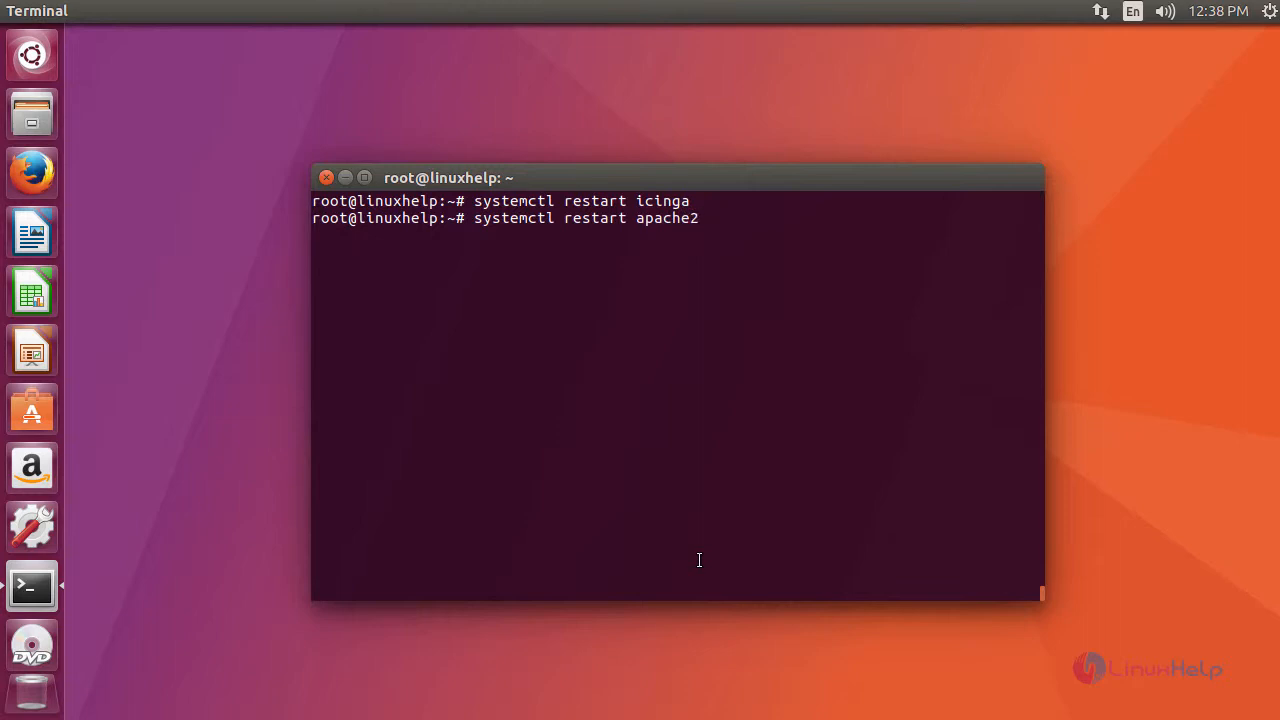
{"action": "type", "text": "systemctl restart apache2"}
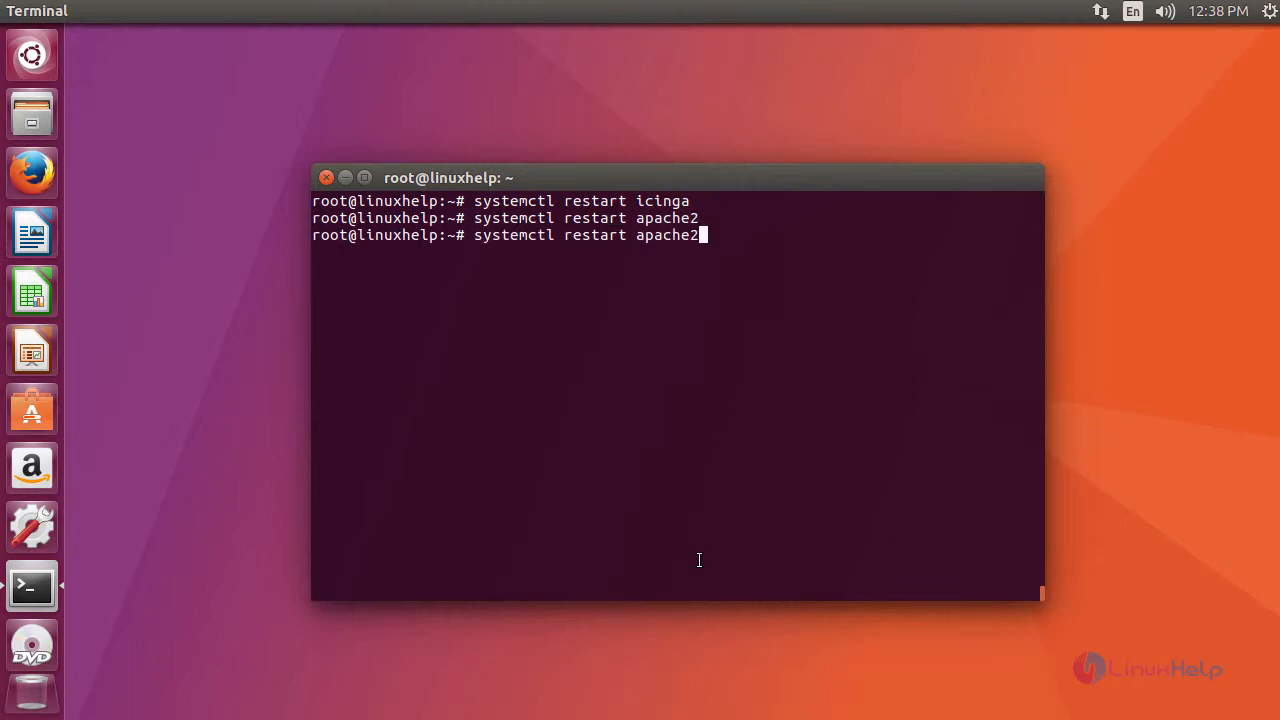
{"action": "type", "text": "mysql"}
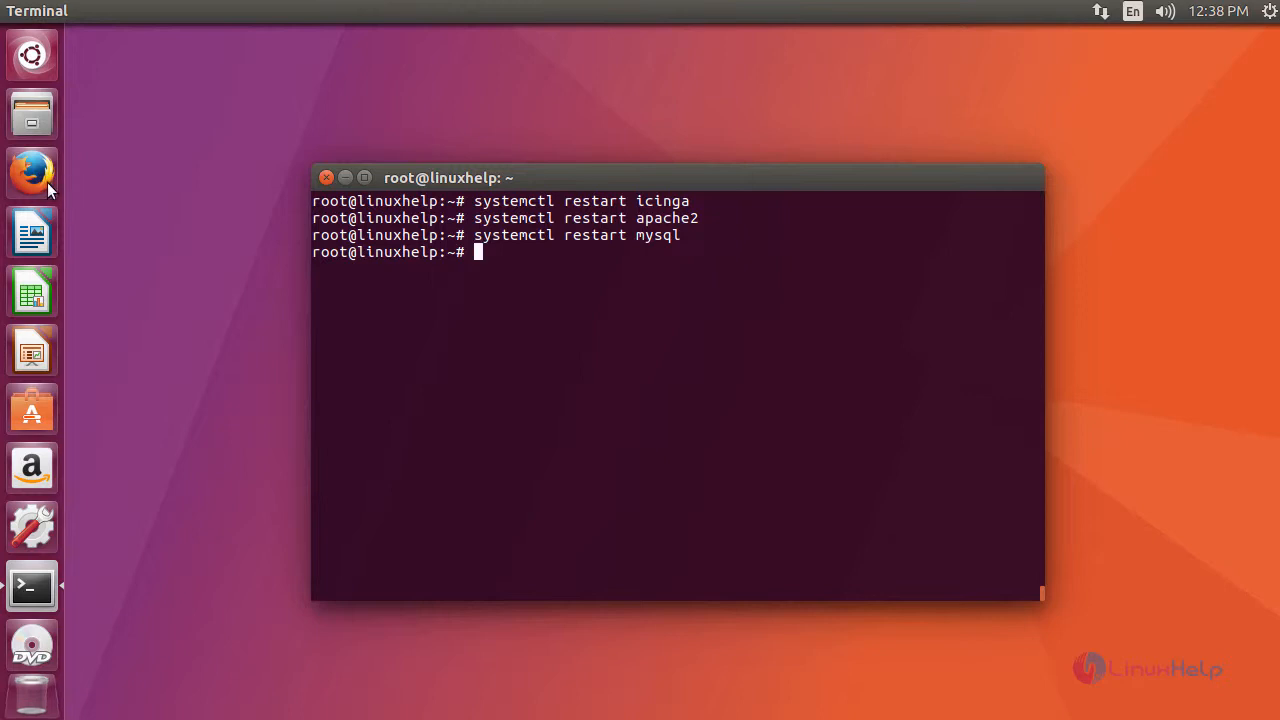
{"action": "mouse_move", "coordinate": [32, 173]}
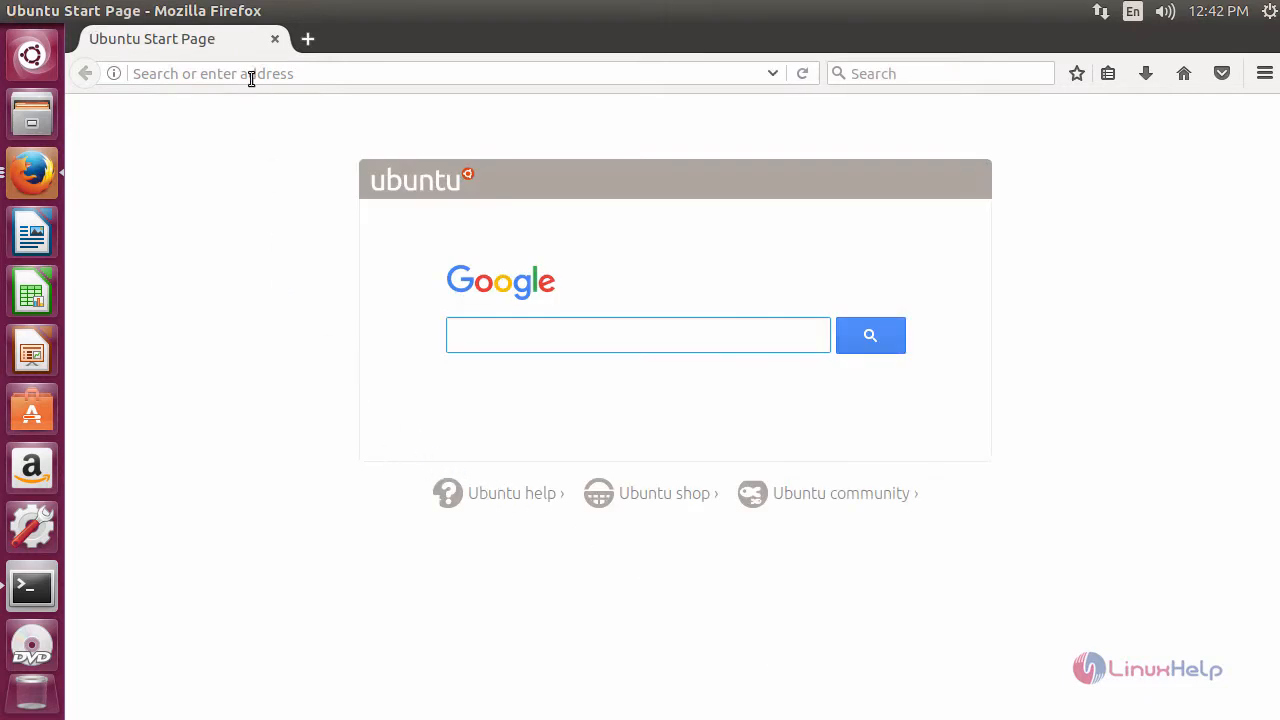
{"action": "type", "text": "www"}
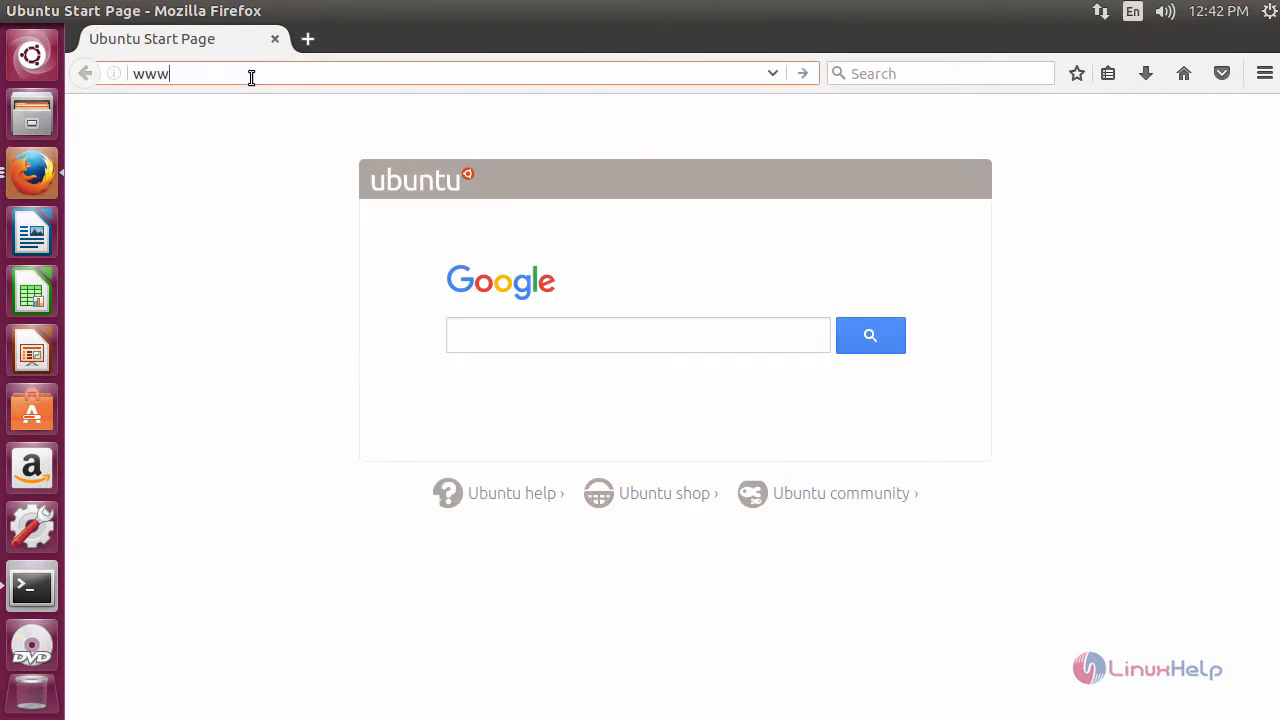
{"action": "type", "text": ".linuxhelp1"}
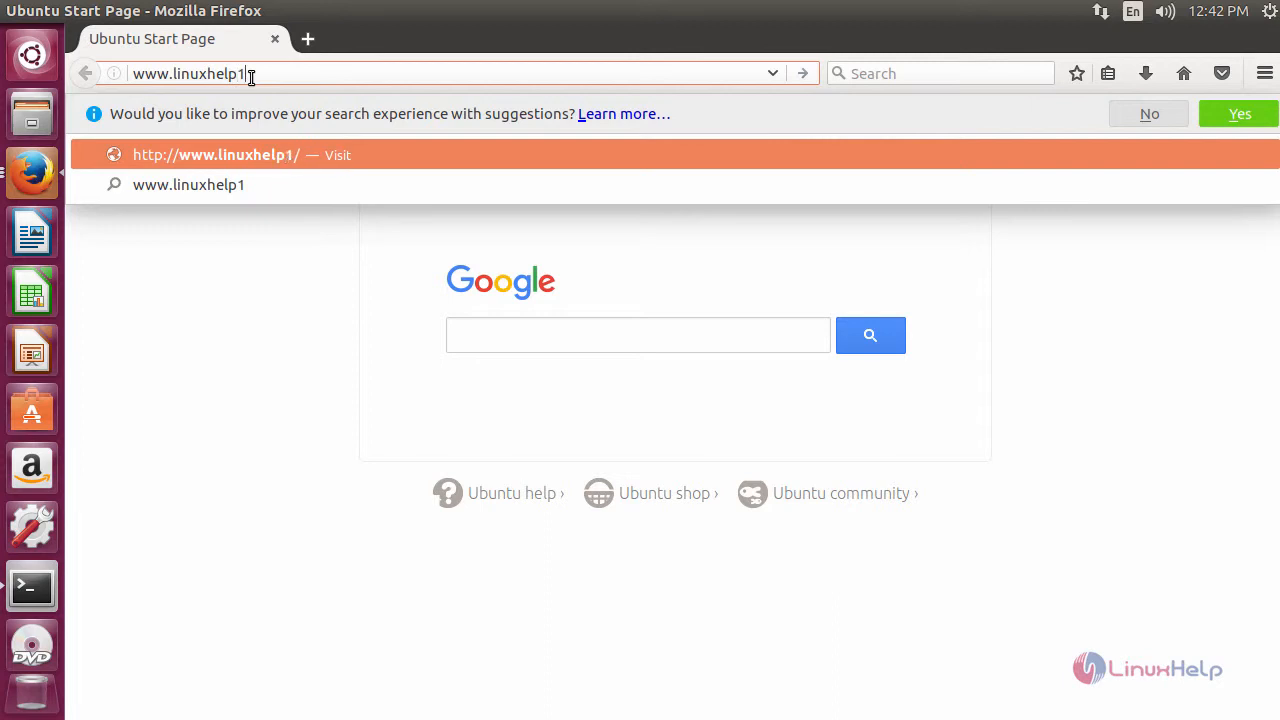
{"action": "type", "text": ".com"}
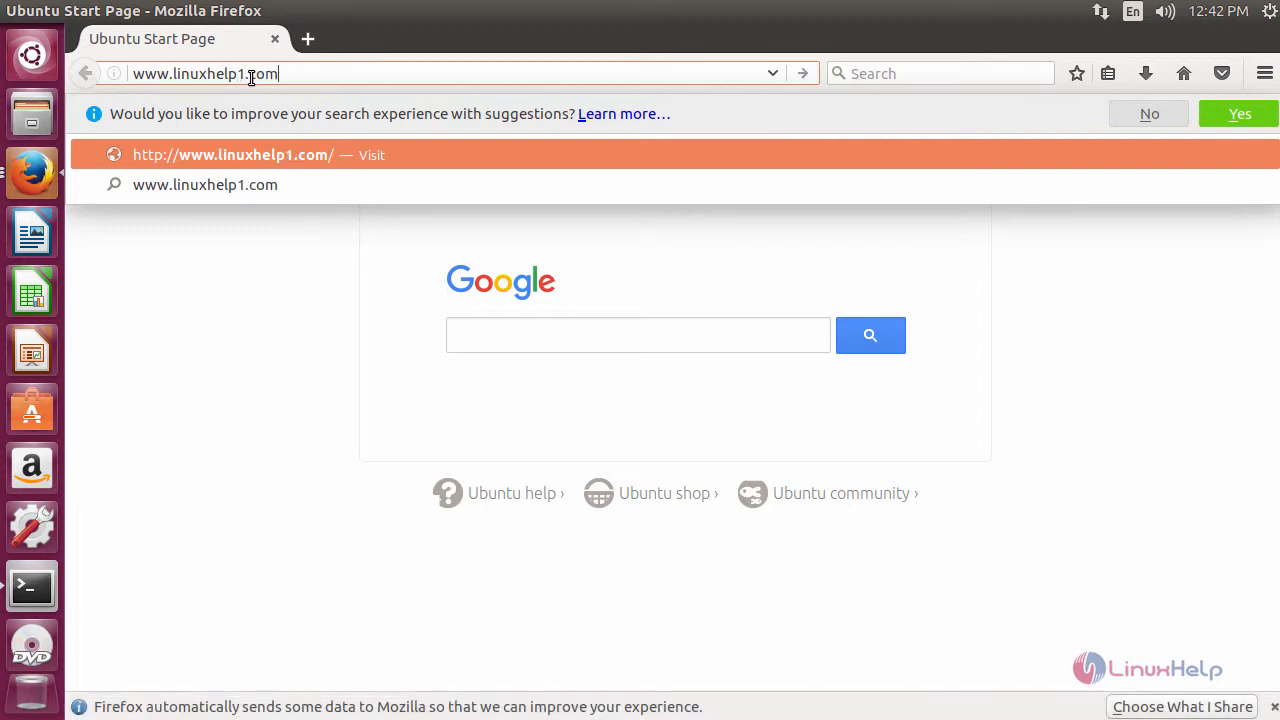
{"action": "type", "text": "/icinga"}
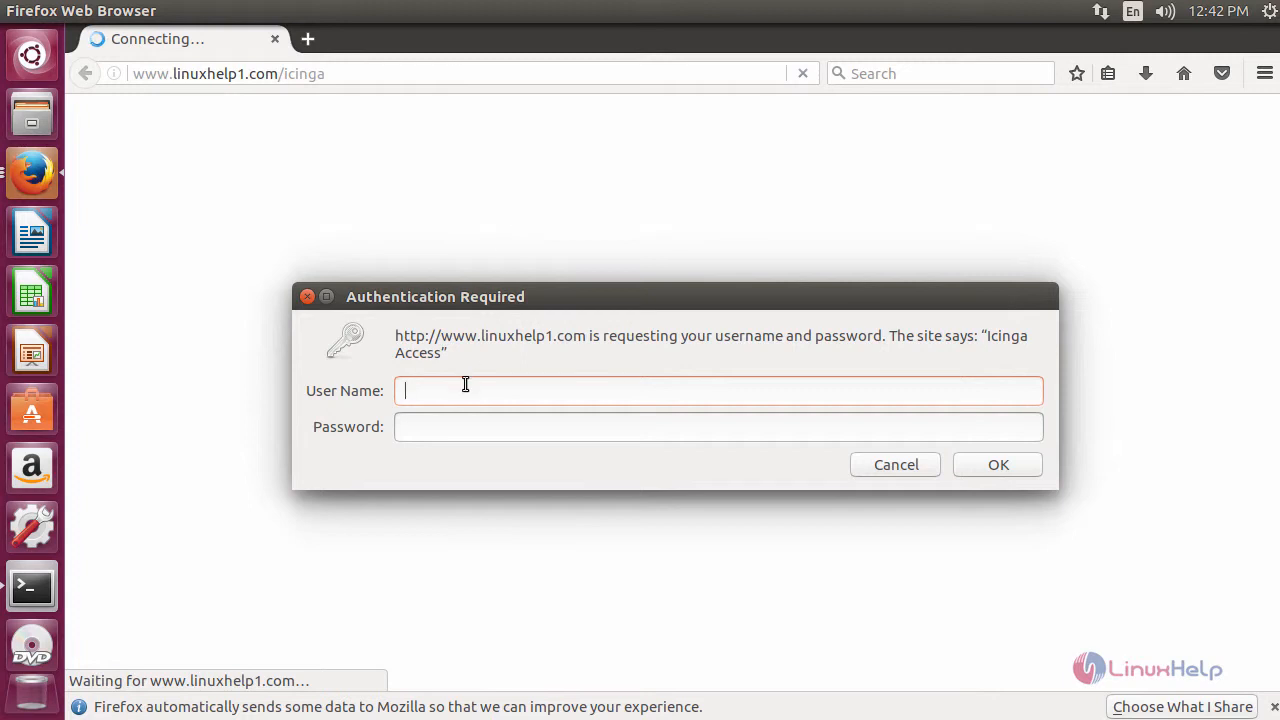
Step: Log in as icingaadmin and have Firefox remember the login
{"action": "type", "text": "icinga"}
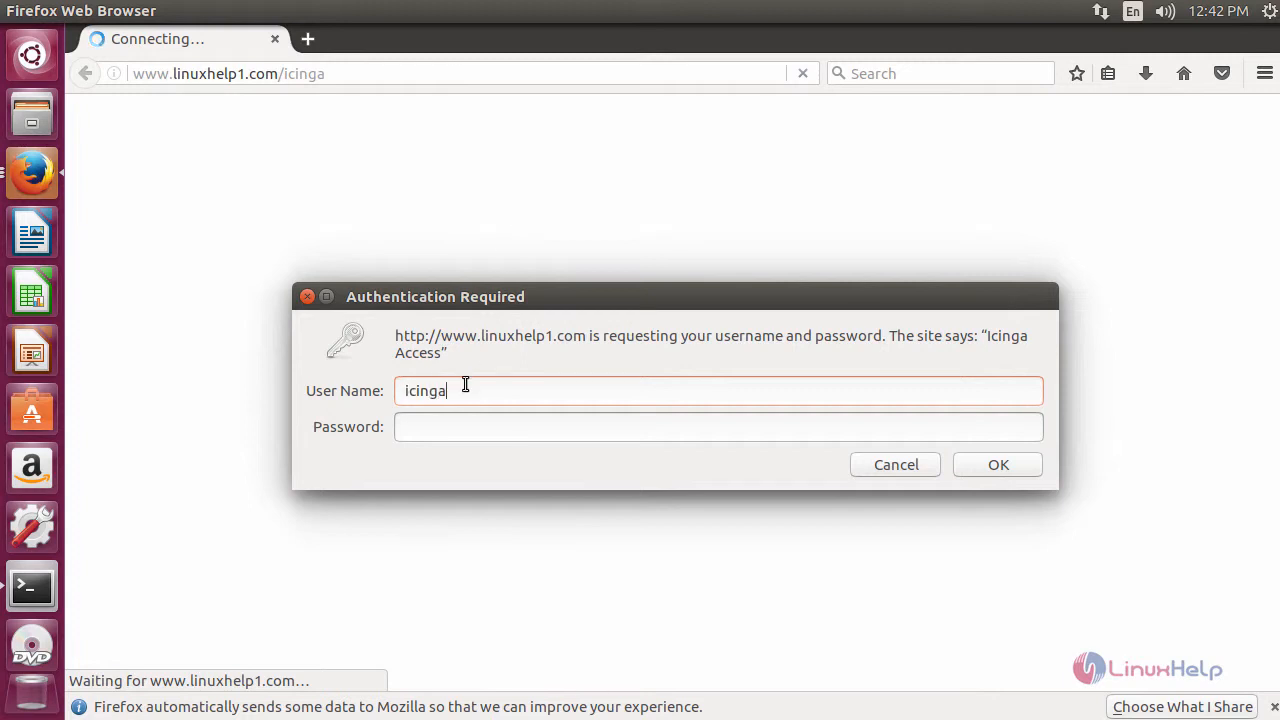
{"action": "type", "text": "admin"}
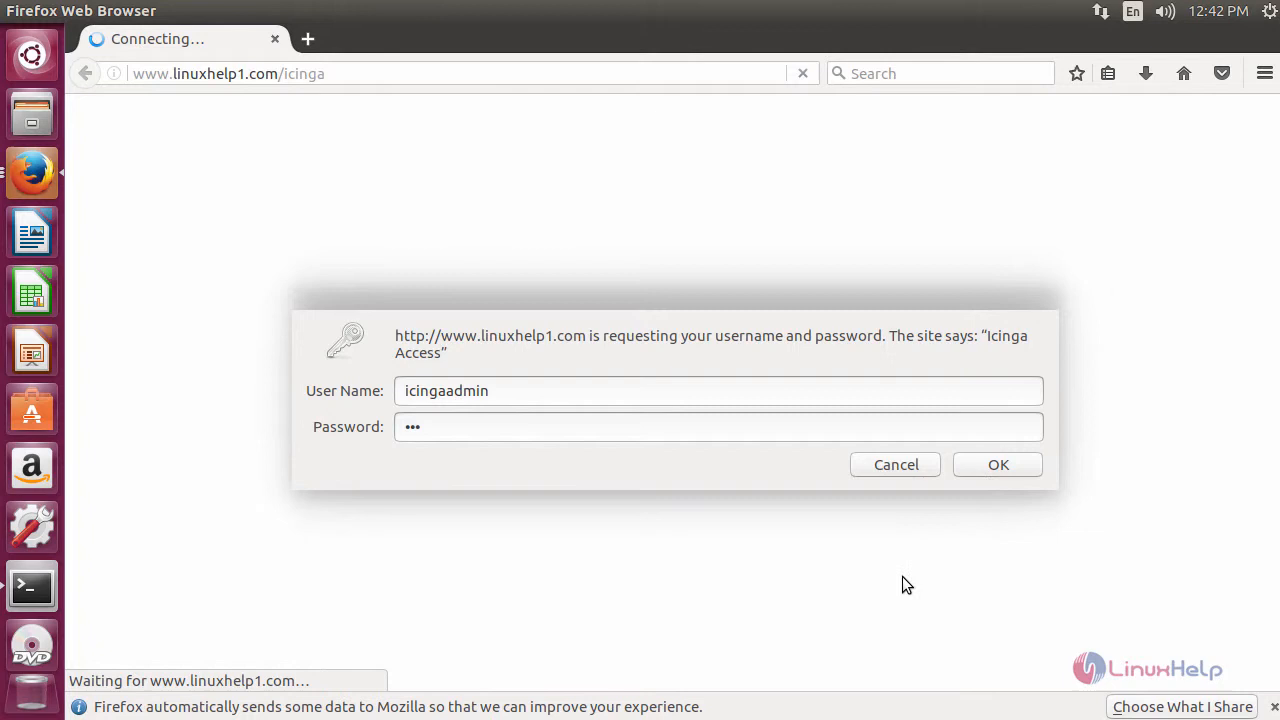
{"action": "left_click", "coordinate": [997, 464]}
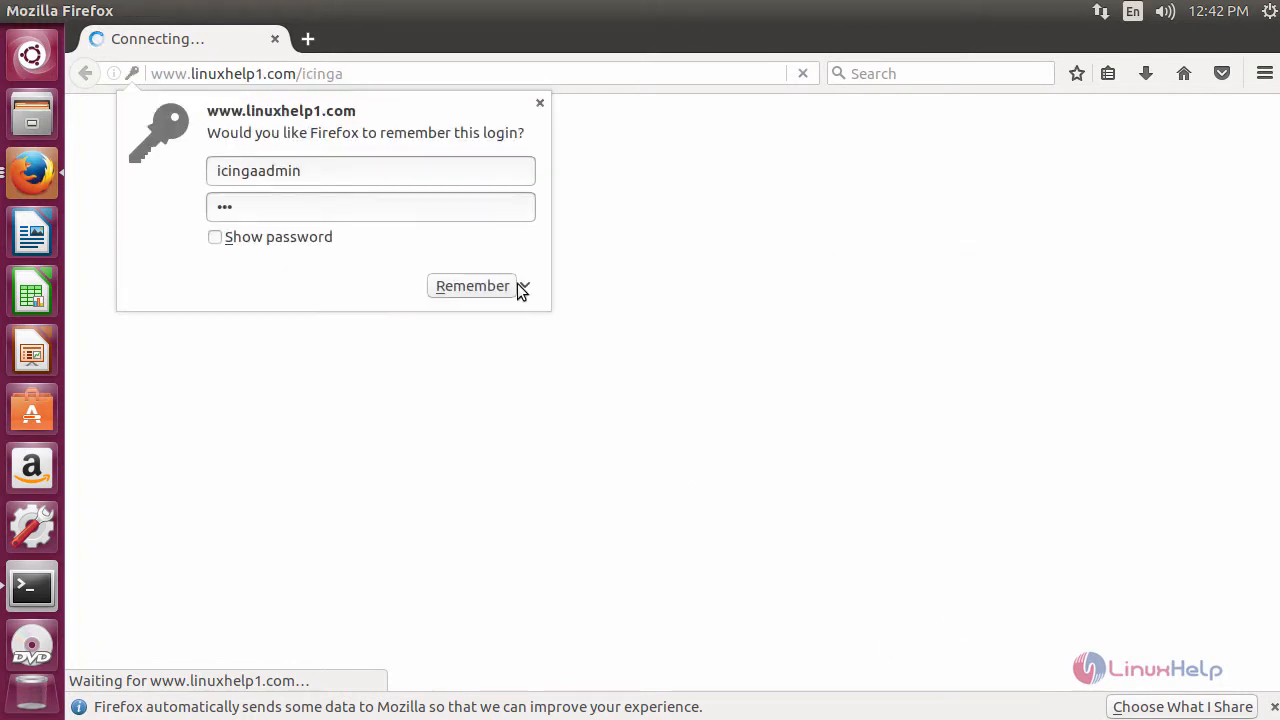
{"action": "left_click", "coordinate": [472, 286]}
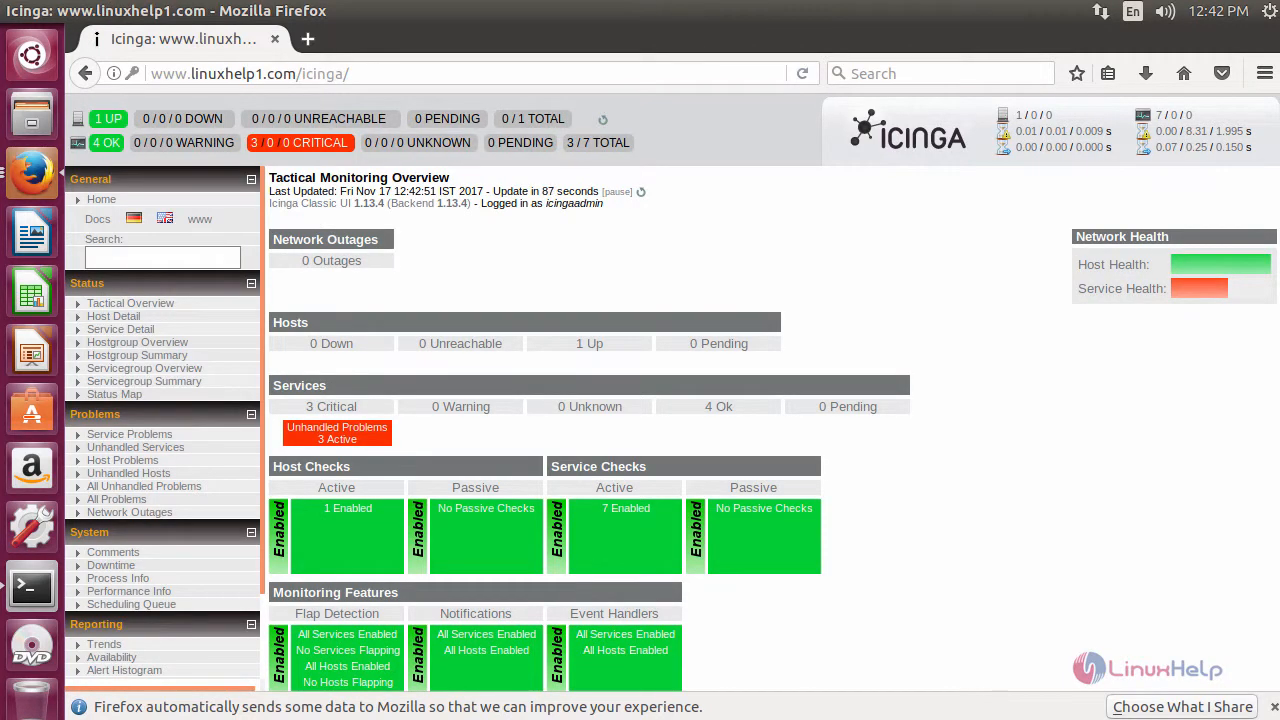
{"action": "mouse_move", "coordinate": [1067, 667]}
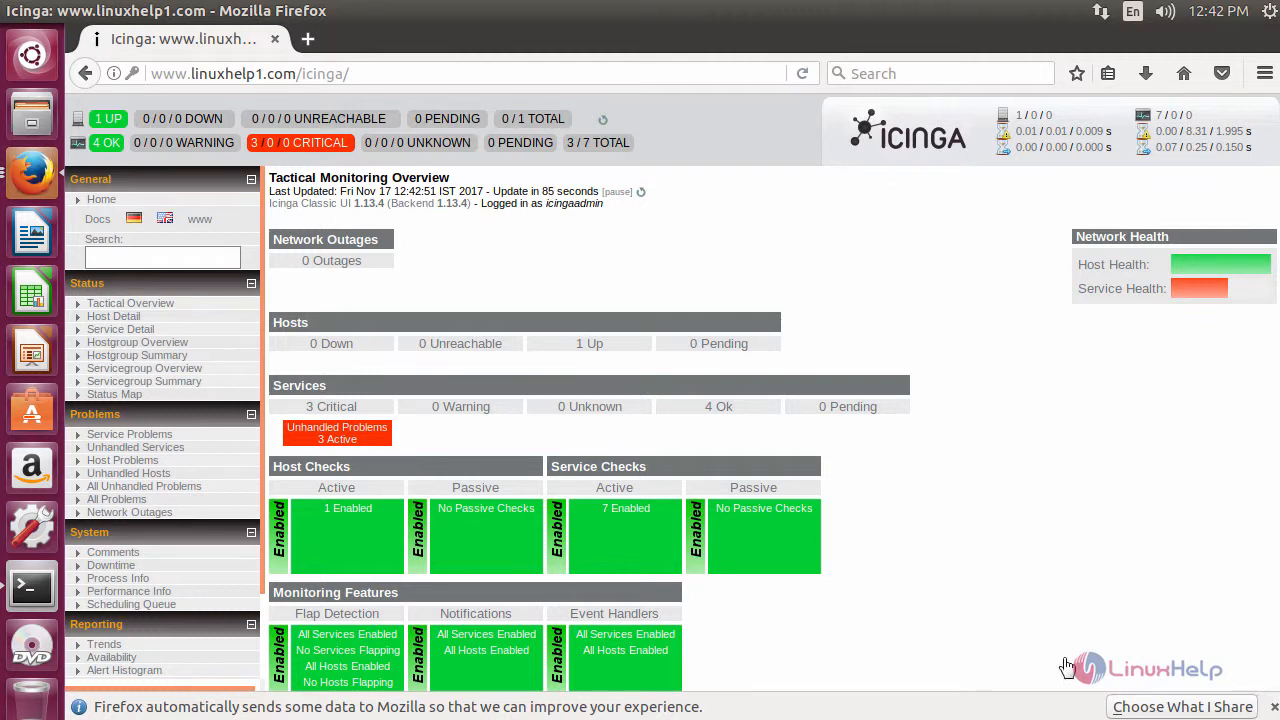
{"action": "mouse_move", "coordinate": [790, 239]}
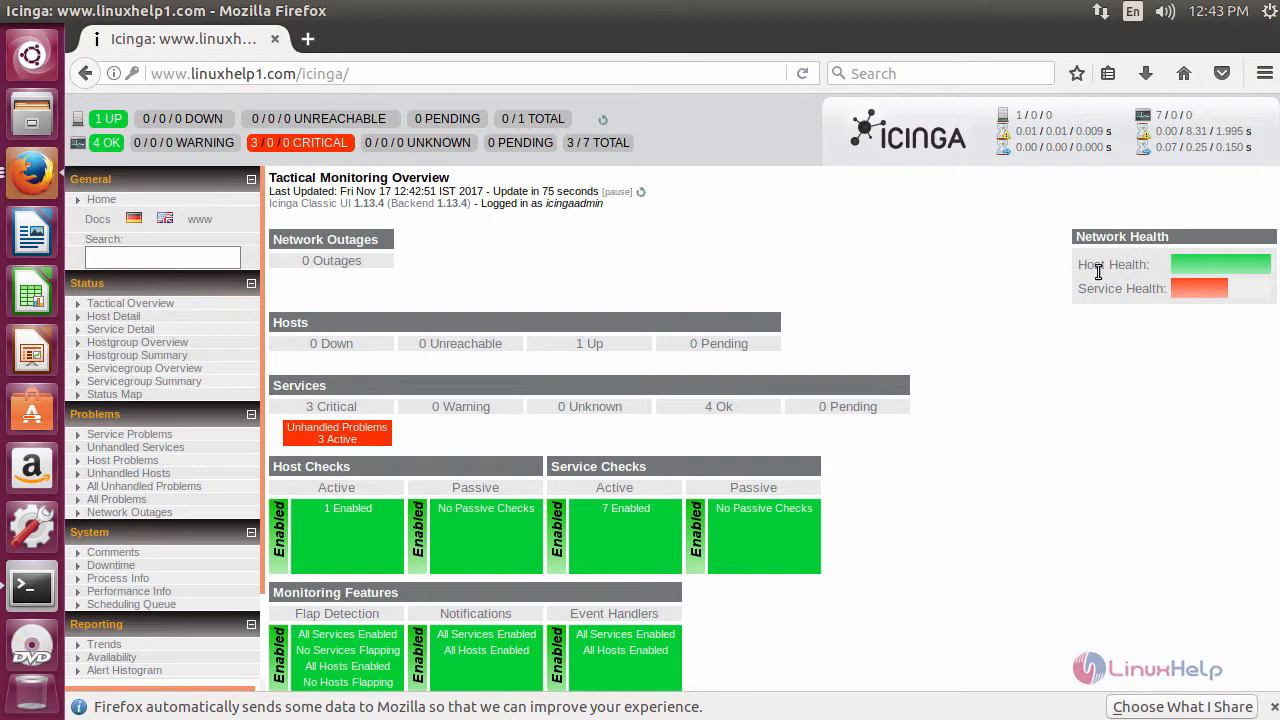
{"action": "mouse_move", "coordinate": [177, 430]}
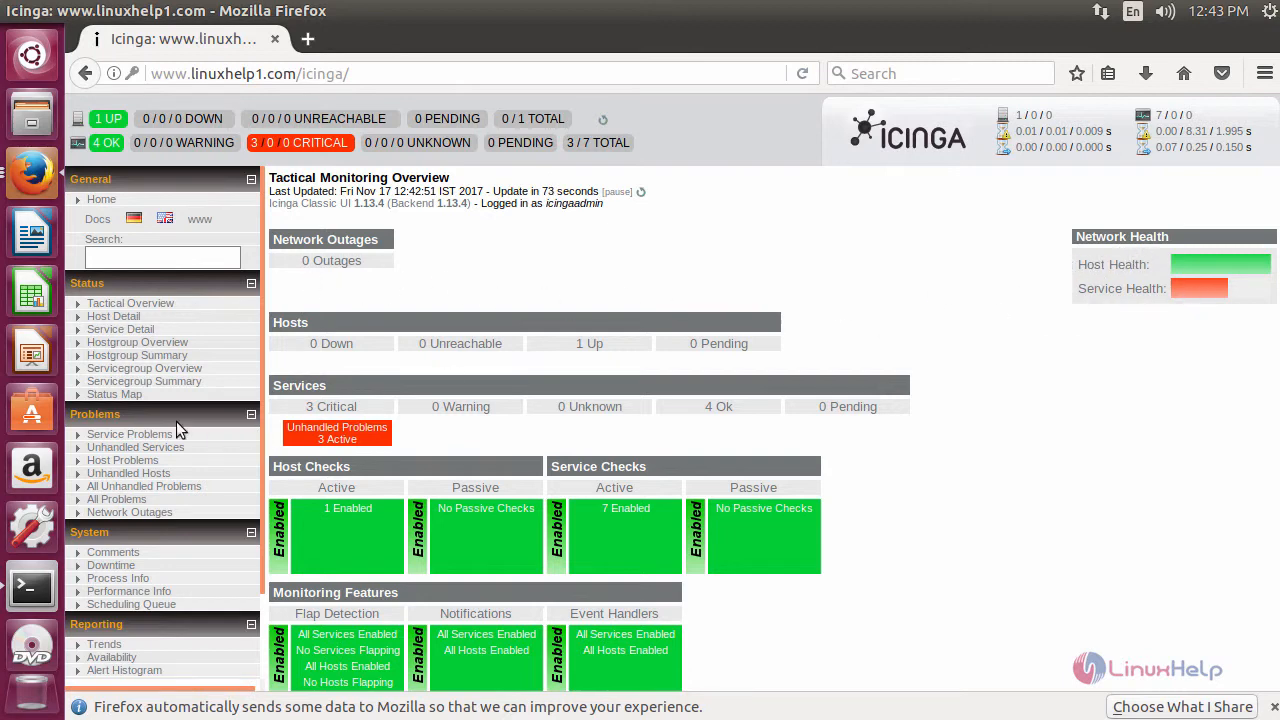
{"action": "mouse_move", "coordinate": [114, 316]}
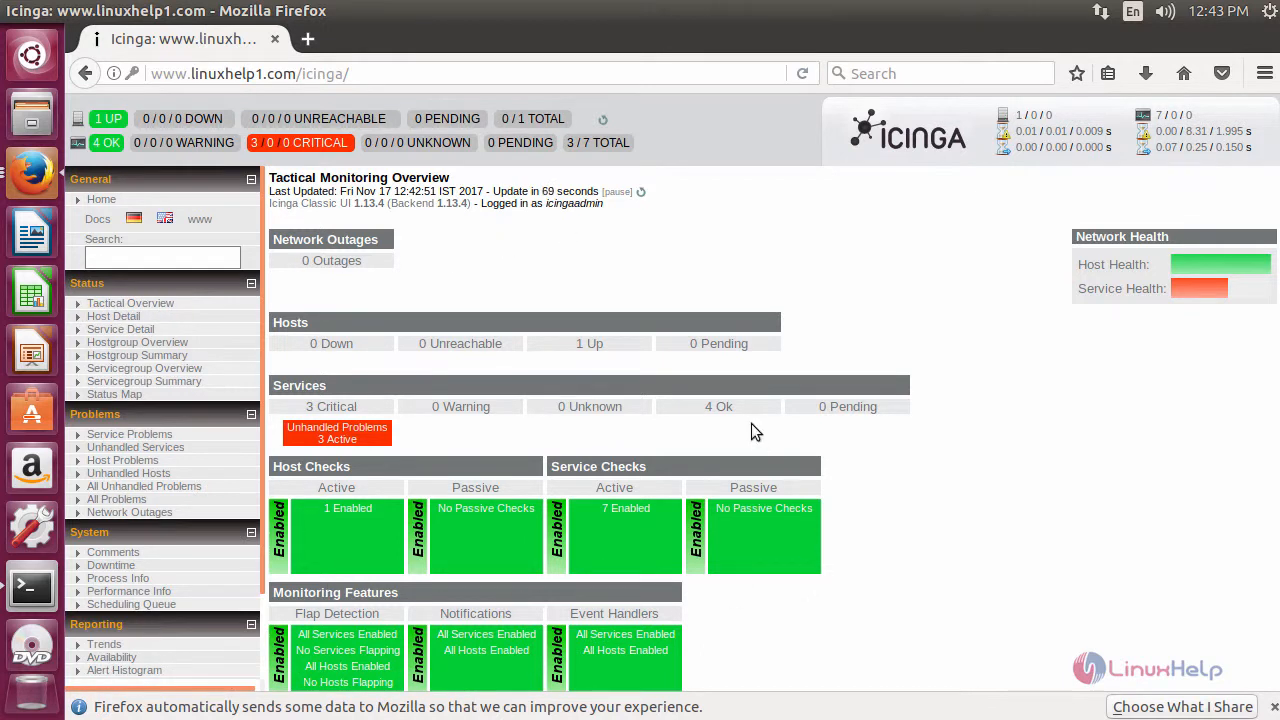
{"action": "mouse_move", "coordinate": [114, 316]}
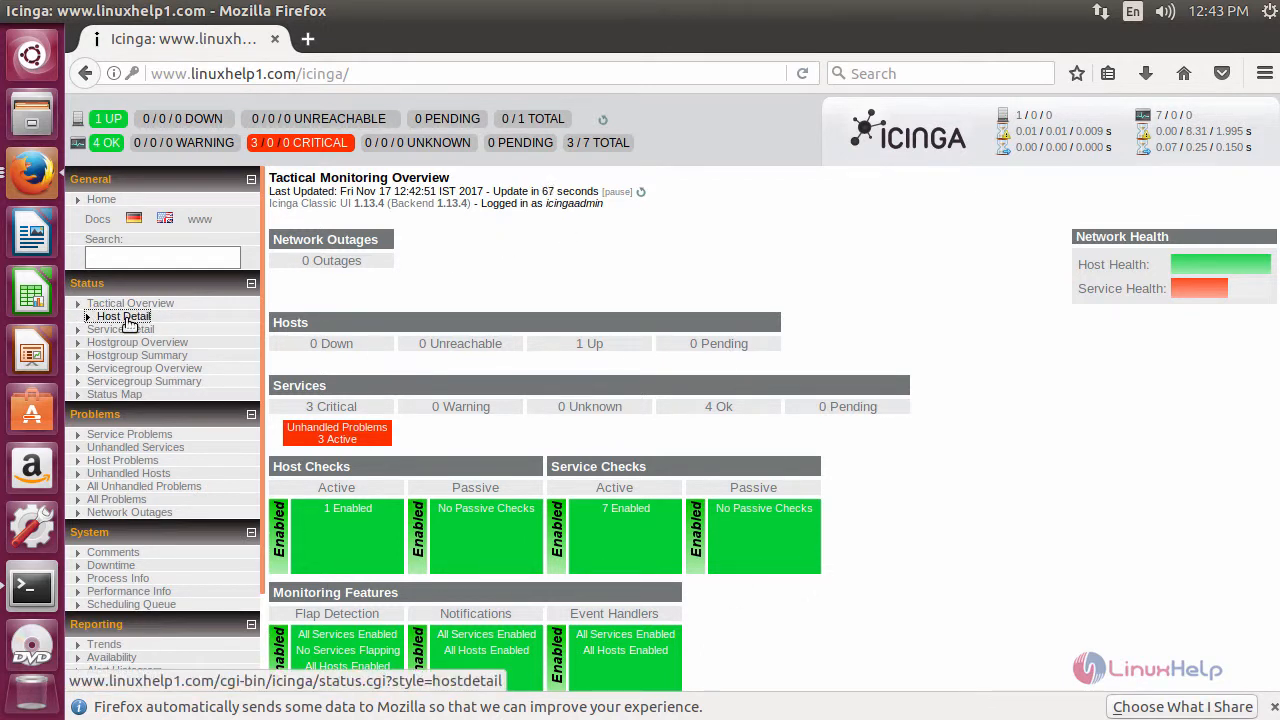
Step: View Host Detail, then Service Detail listing localhost's seven services
{"action": "left_click", "coordinate": [113, 316]}
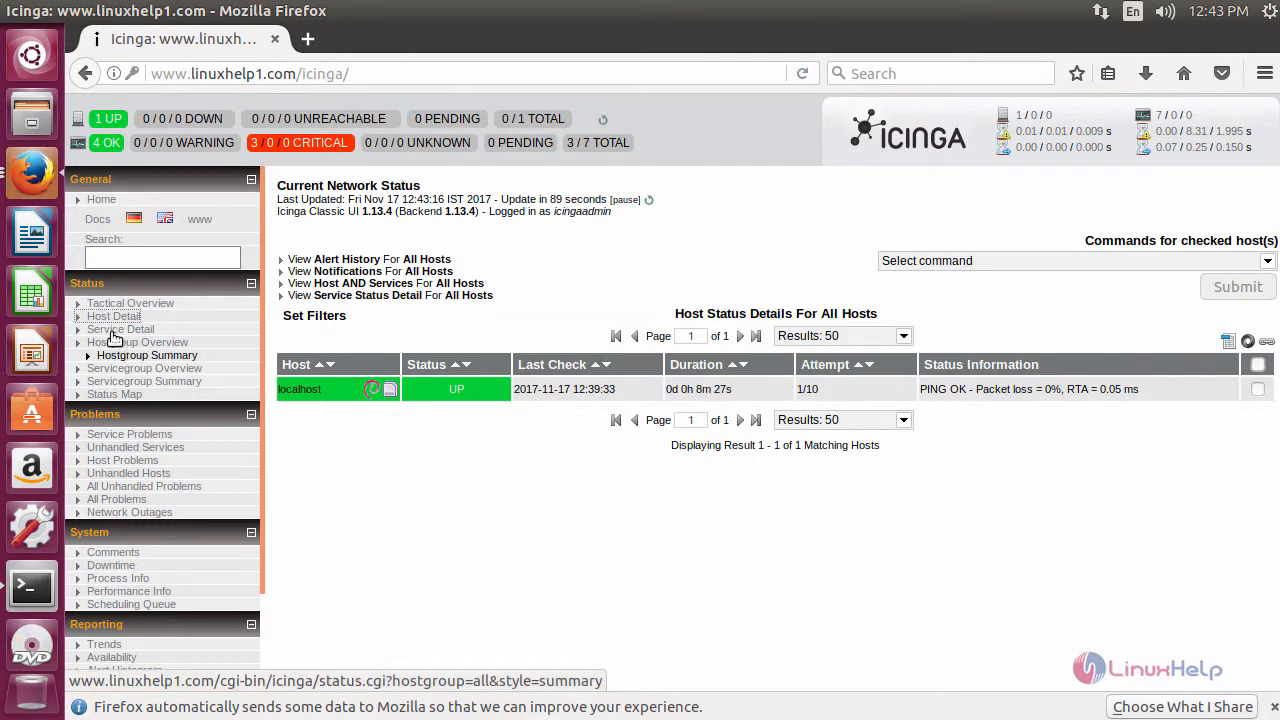
{"action": "left_click", "coordinate": [121, 329]}
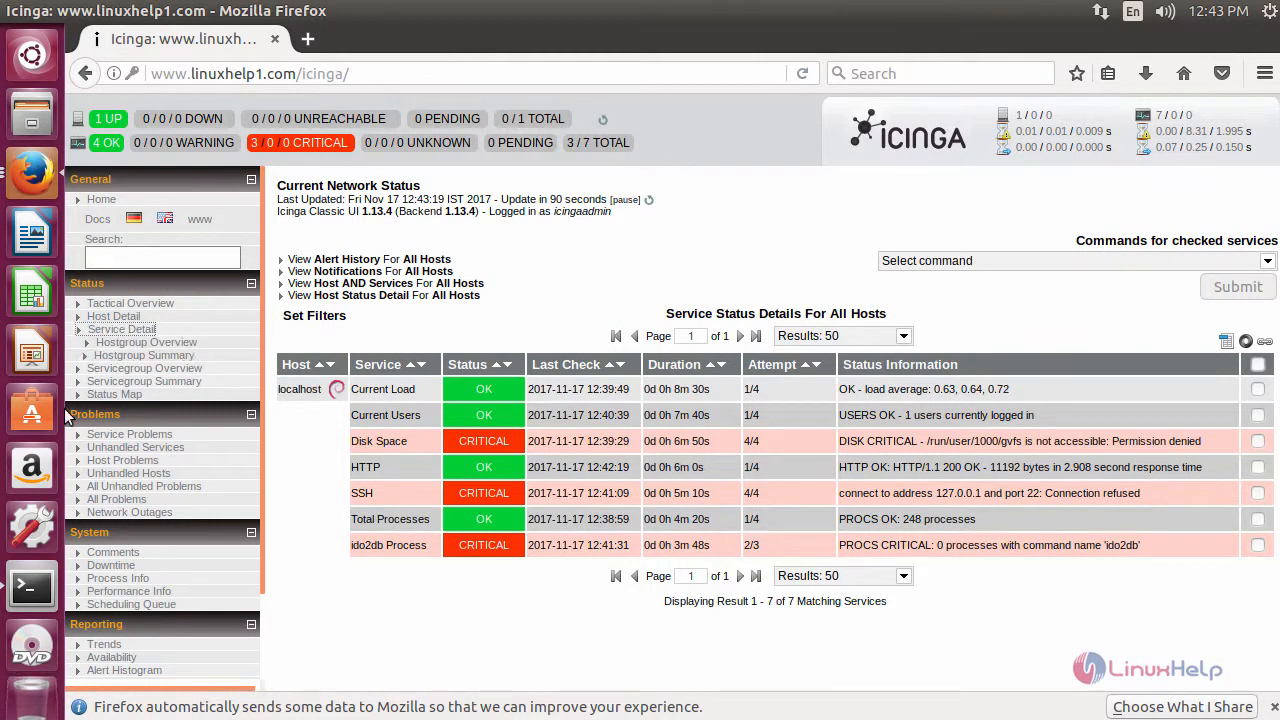